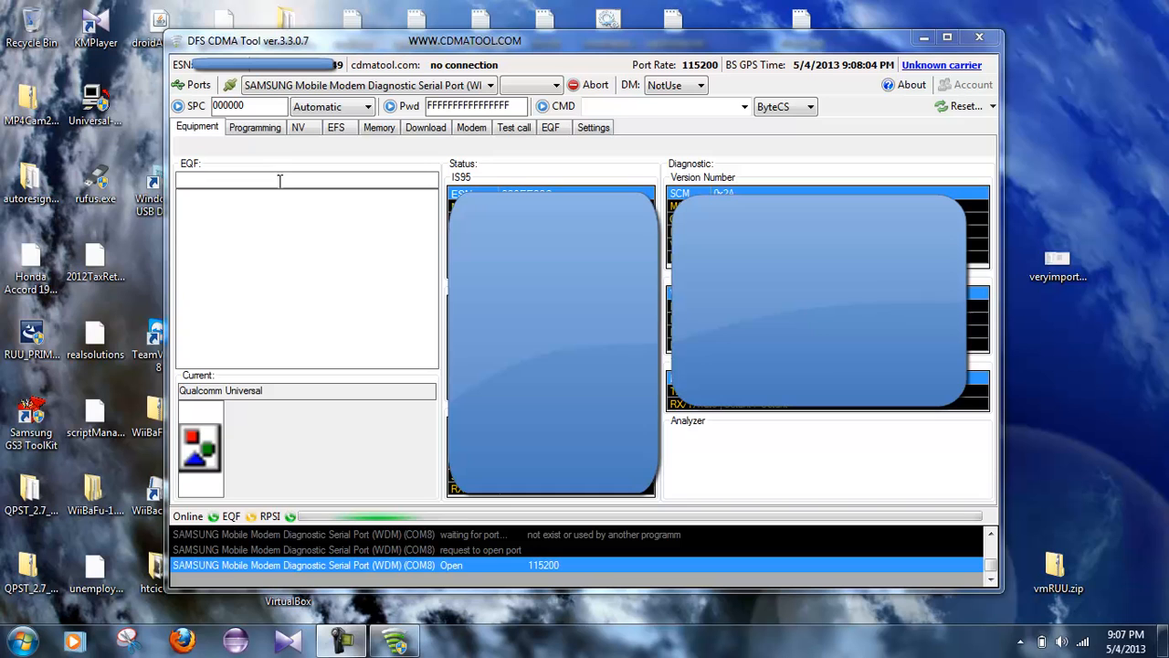
{"action": "mouse_move", "coordinate": [286, 139]}
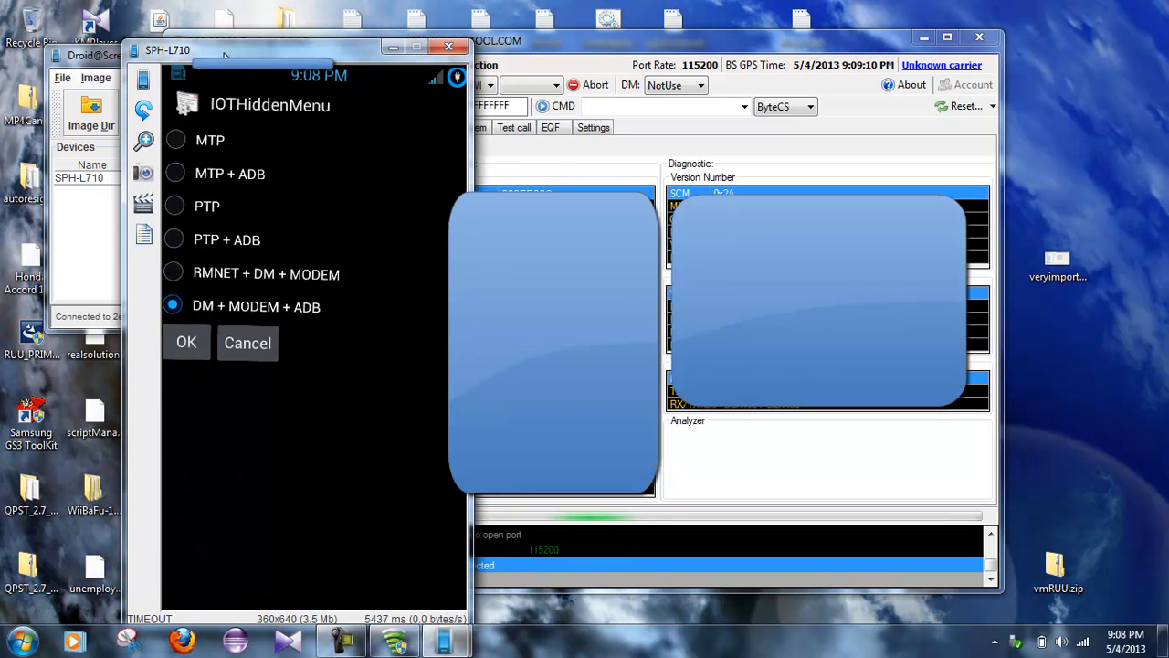
{"action": "mouse_move", "coordinate": [355, 53]}
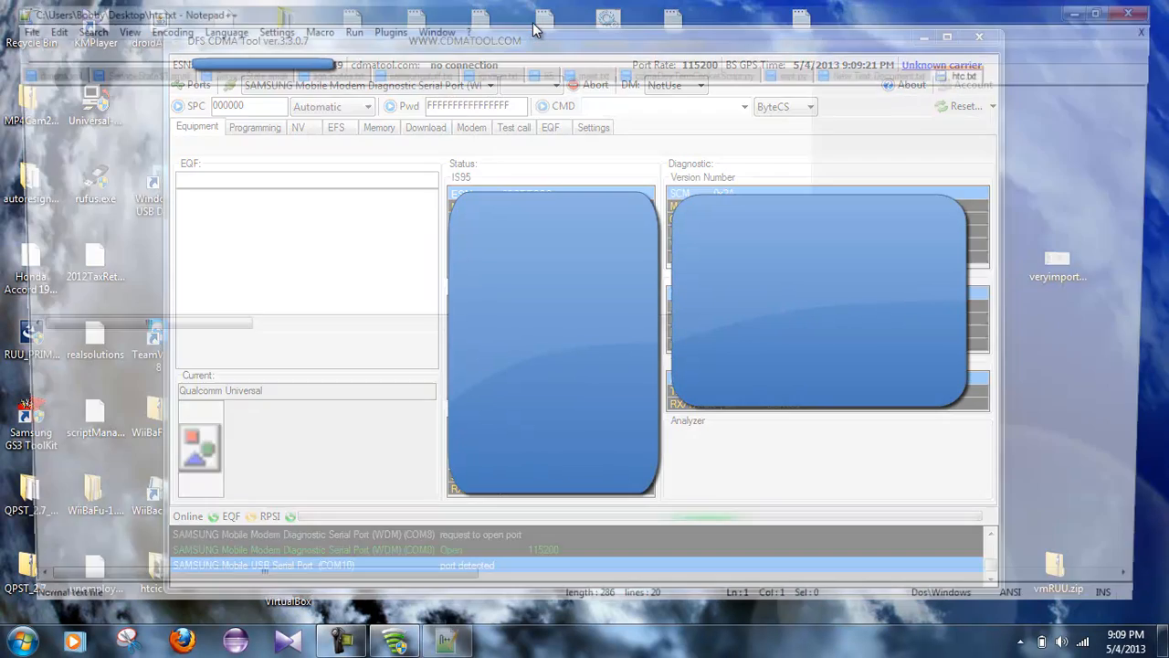
{"action": "left_click", "coordinate": [447, 640]}
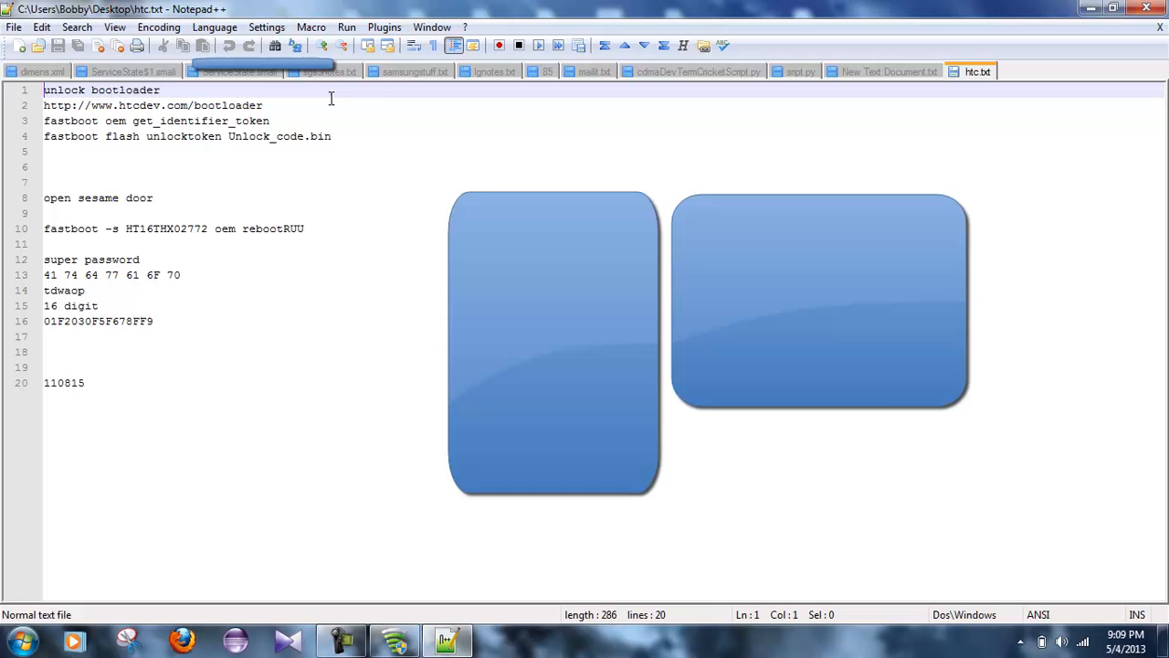
{"action": "left_click", "coordinate": [417, 72]}
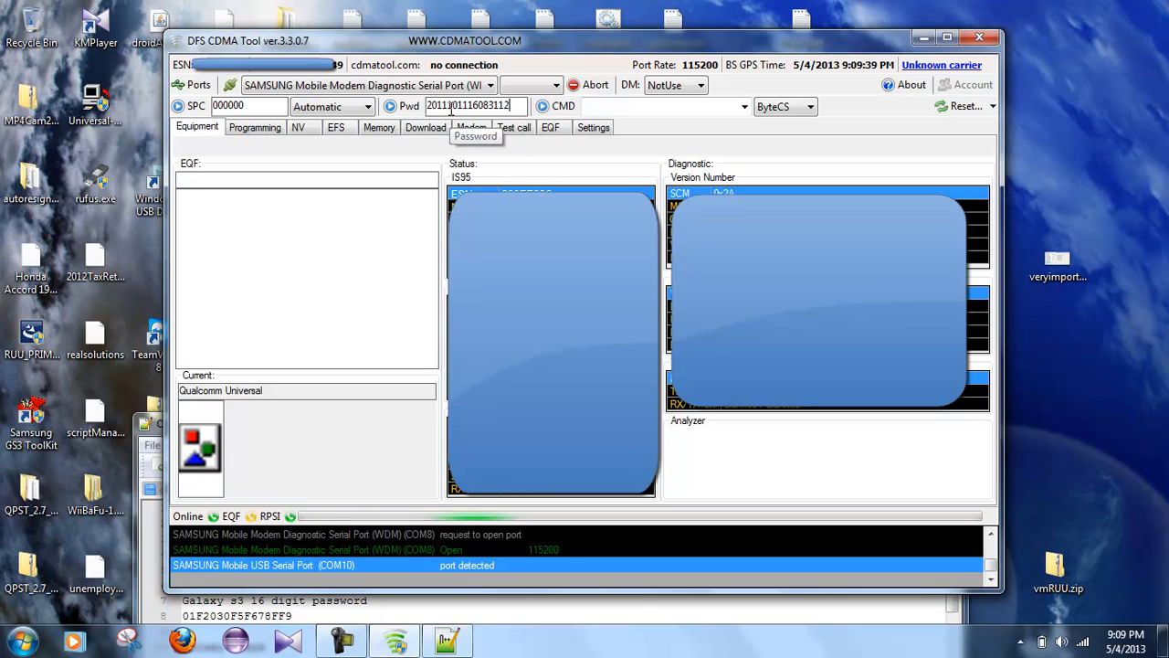
{"action": "left_click", "coordinate": [390, 106]}
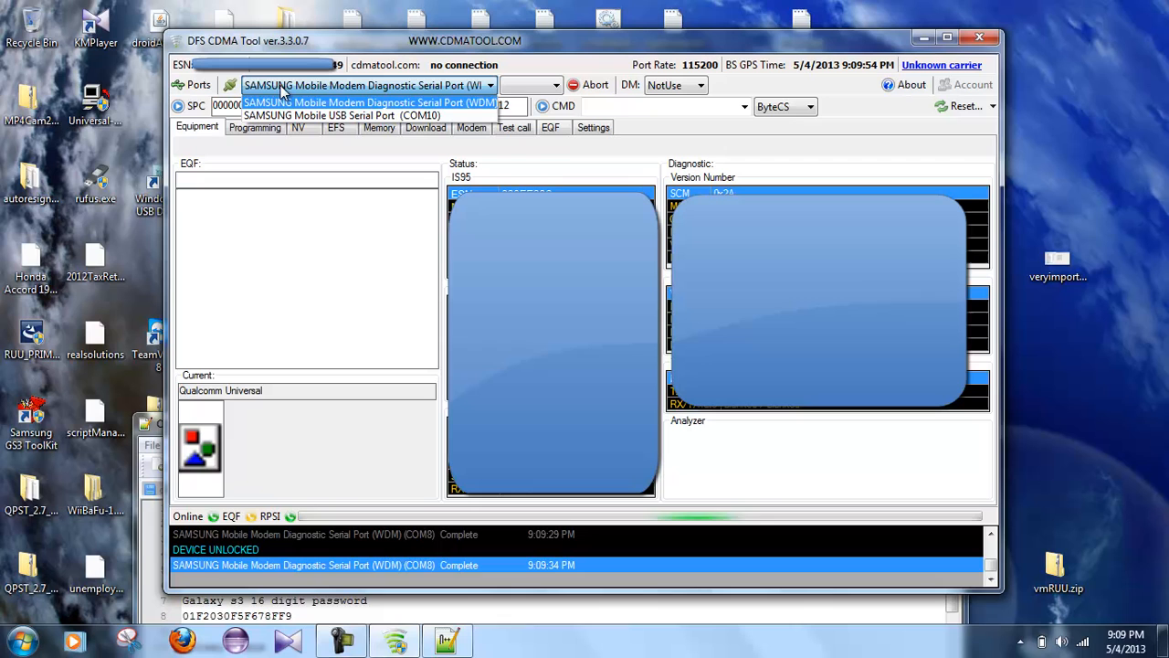
{"action": "mouse_move", "coordinate": [343, 115]}
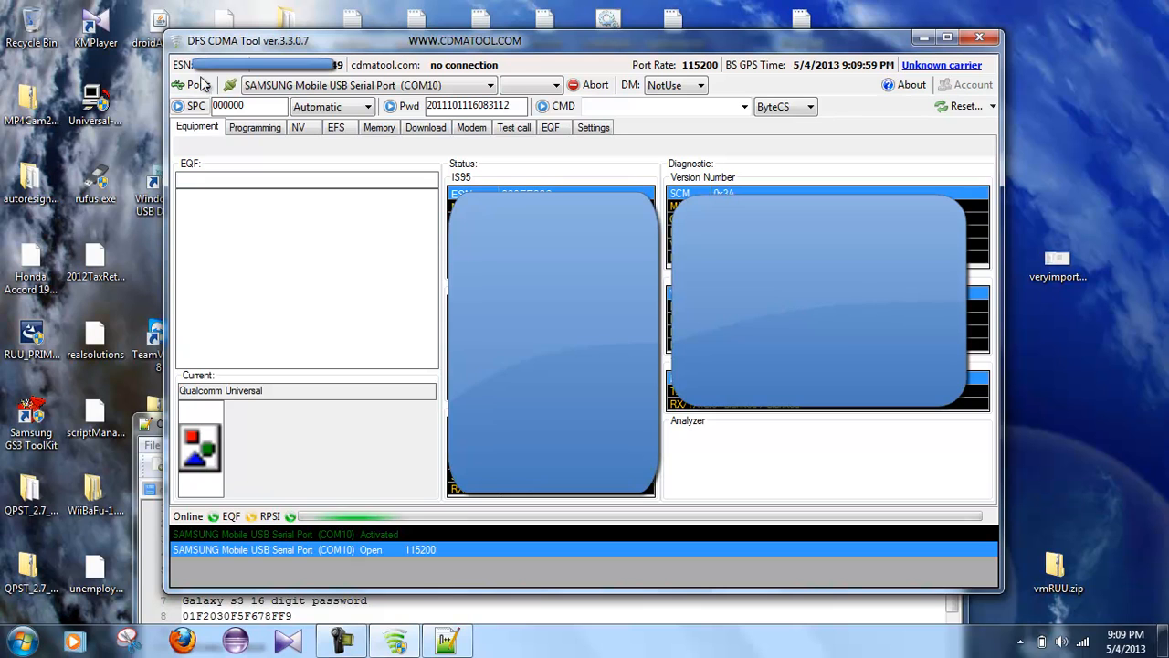
{"action": "left_click", "coordinate": [180, 106]}
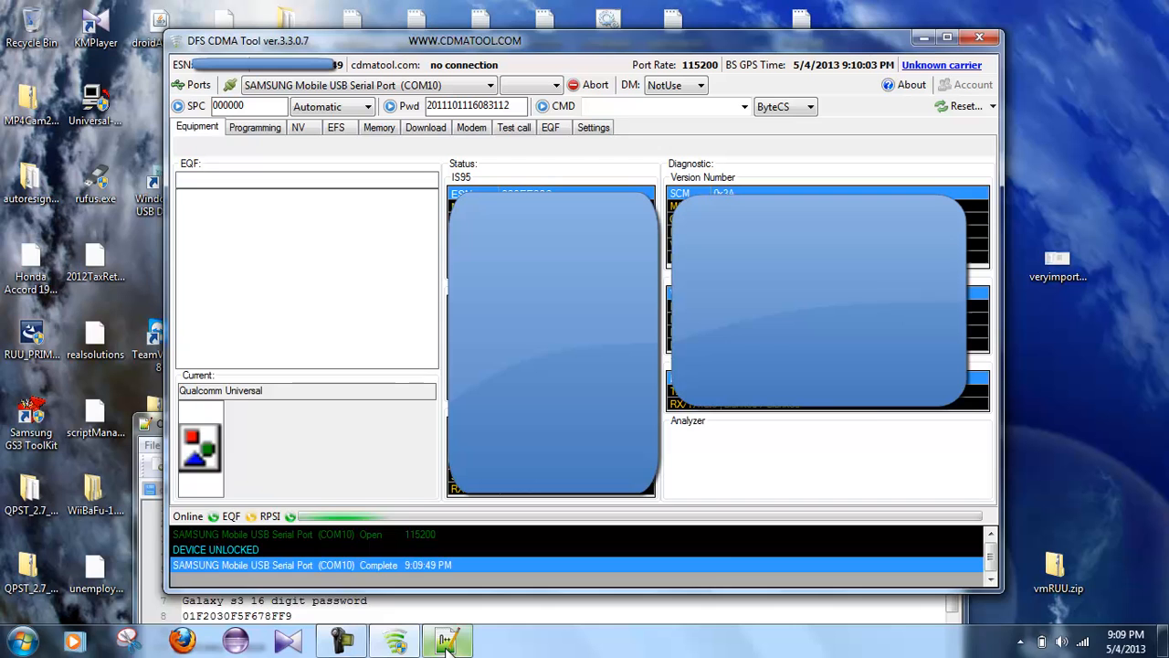
{"action": "left_click", "coordinate": [448, 640]}
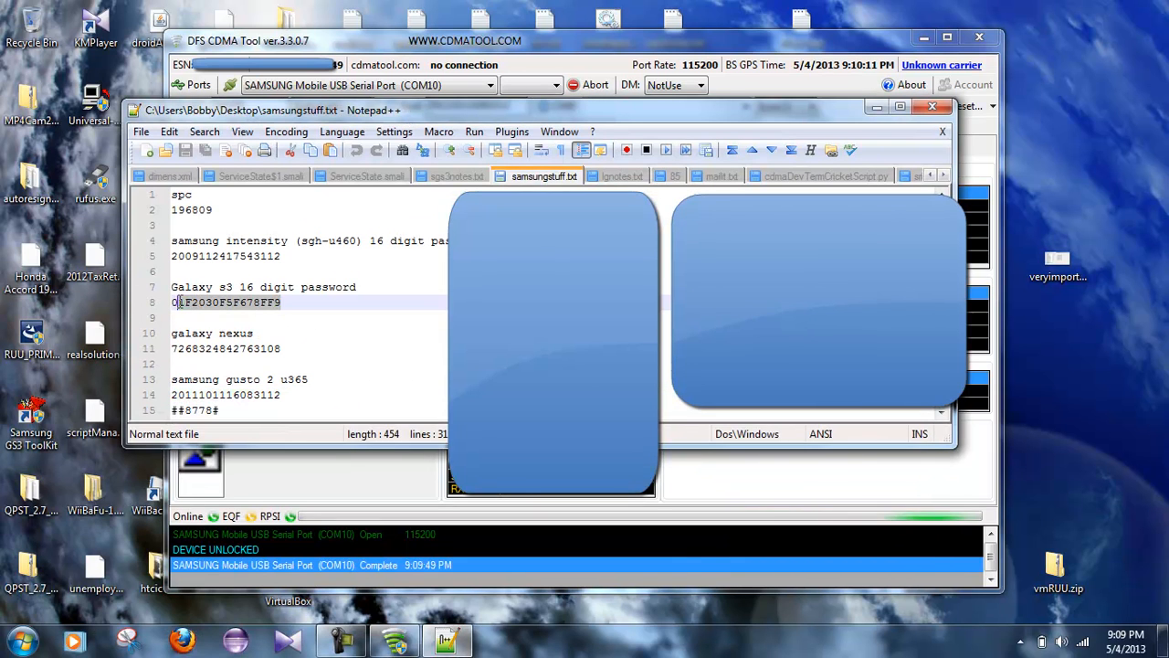
{"action": "right_click", "coordinate": [226, 302]}
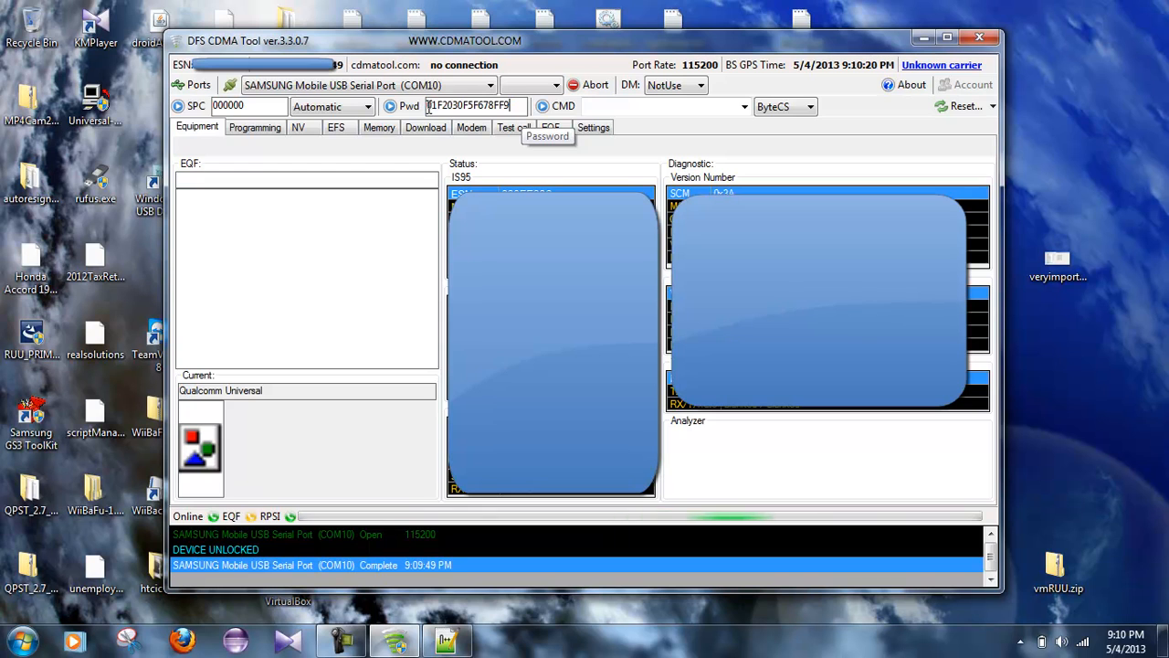
{"action": "left_click", "coordinate": [390, 106]}
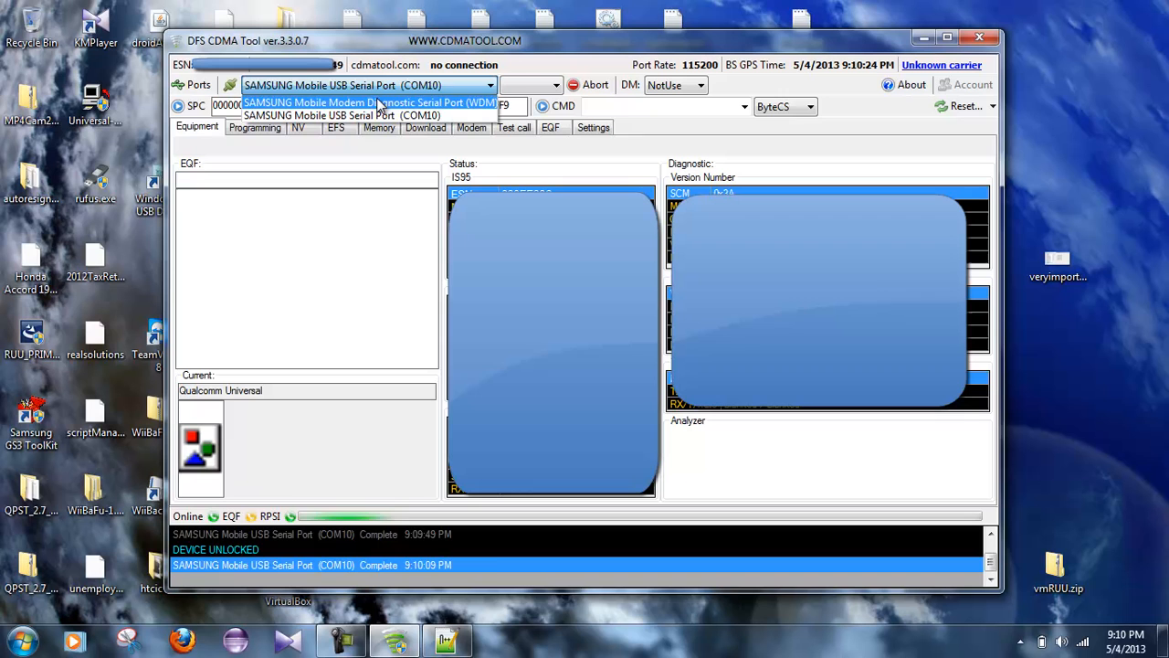
{"action": "left_click", "coordinate": [375, 102]}
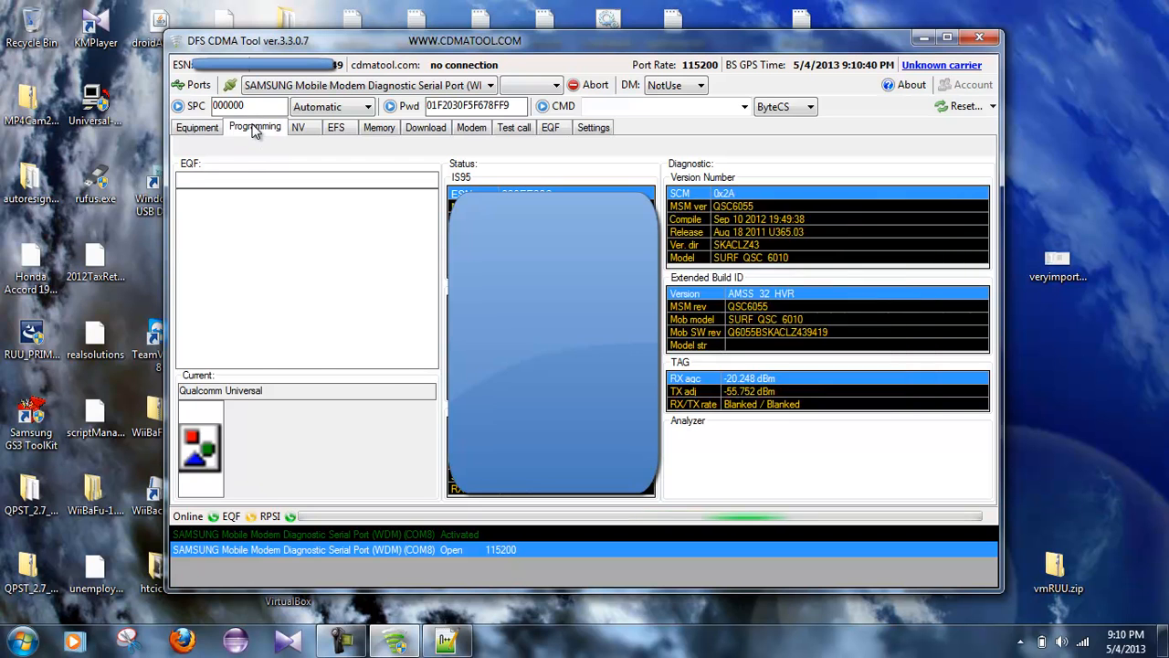
{"action": "left_click", "coordinate": [255, 126]}
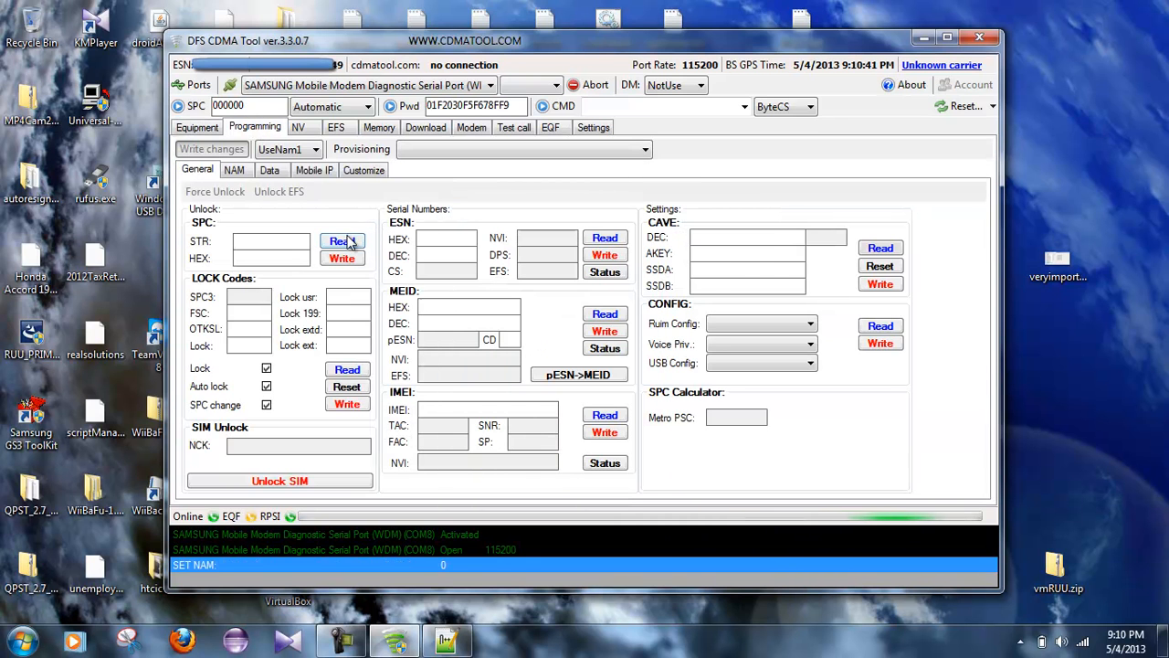
{"action": "left_click", "coordinate": [342, 240]}
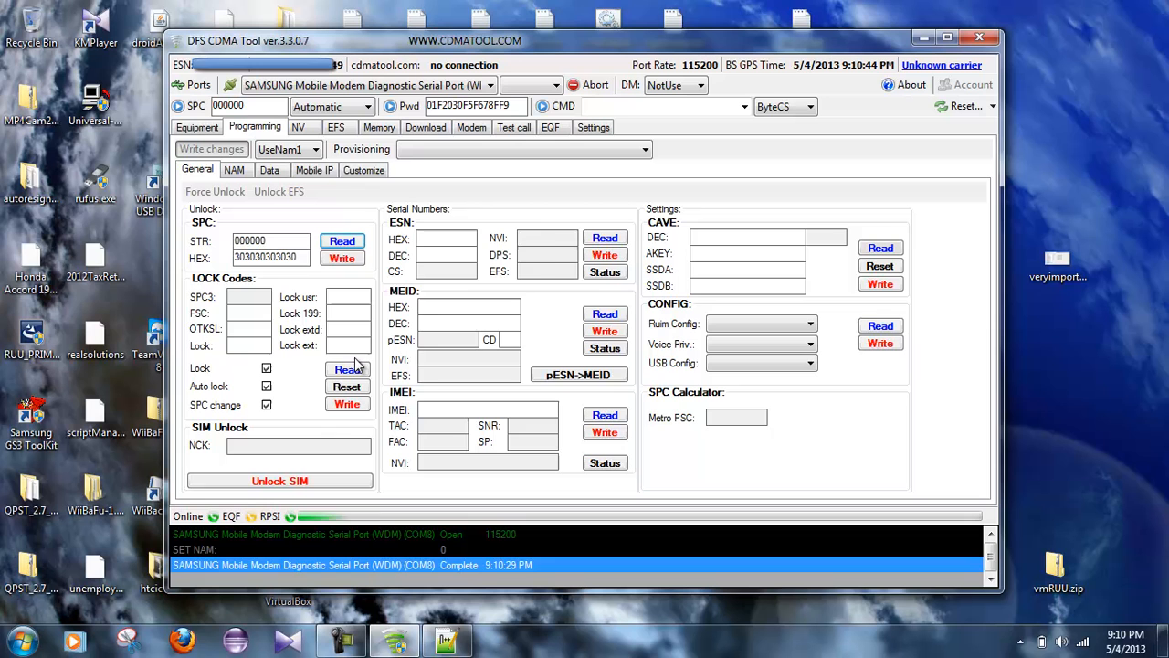
{"action": "left_click", "coordinate": [605, 236]}
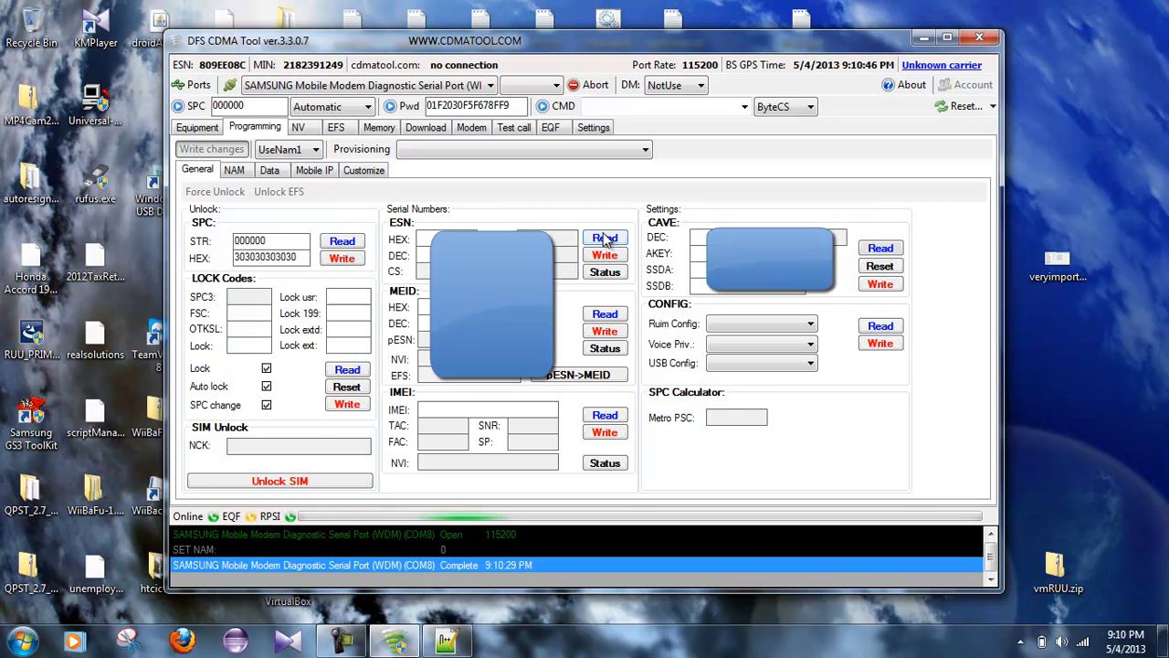
{"action": "left_click", "coordinate": [604, 237]}
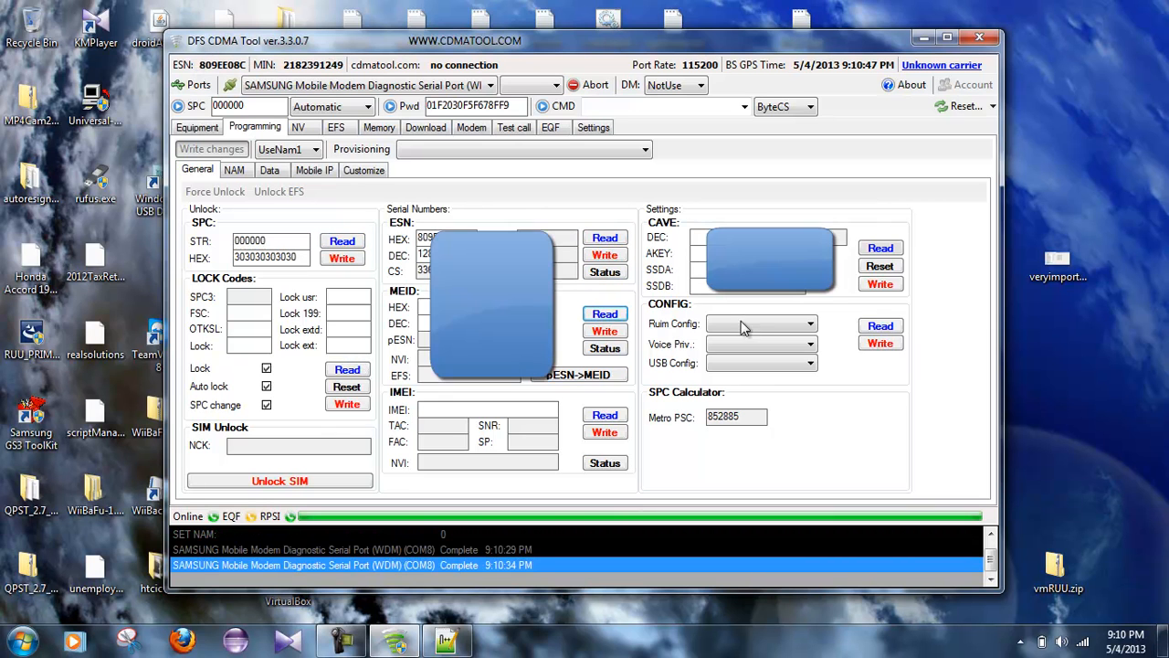
{"action": "left_click", "coordinate": [880, 247]}
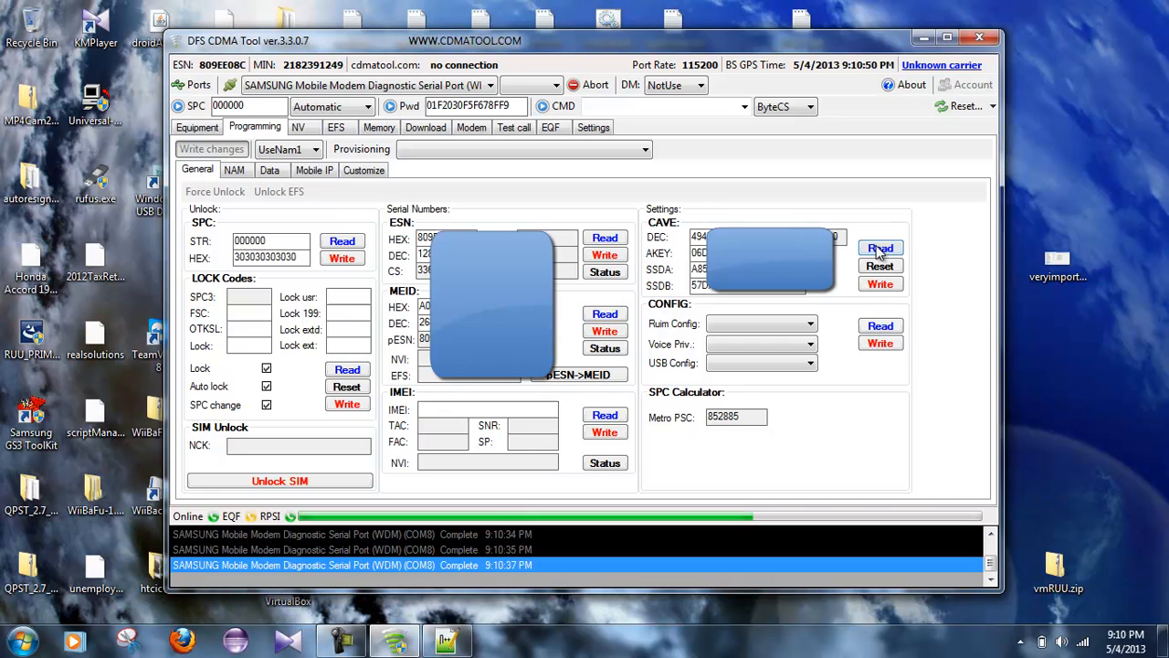
{"action": "left_click", "coordinate": [880, 326]}
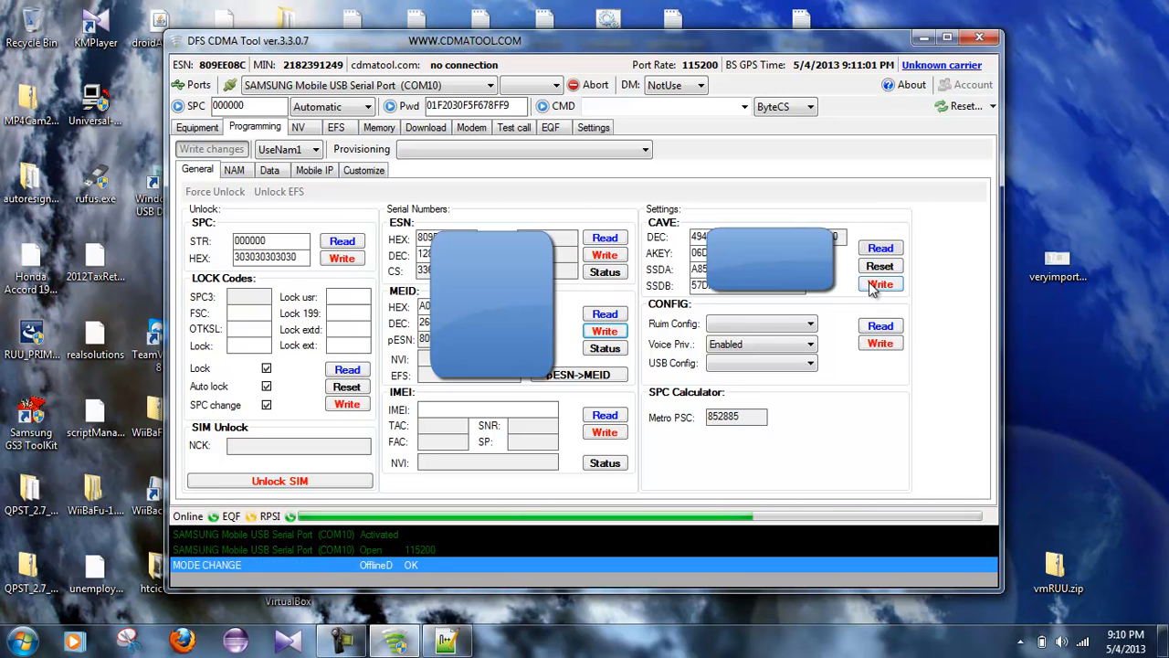
{"action": "left_click", "coordinate": [879, 284]}
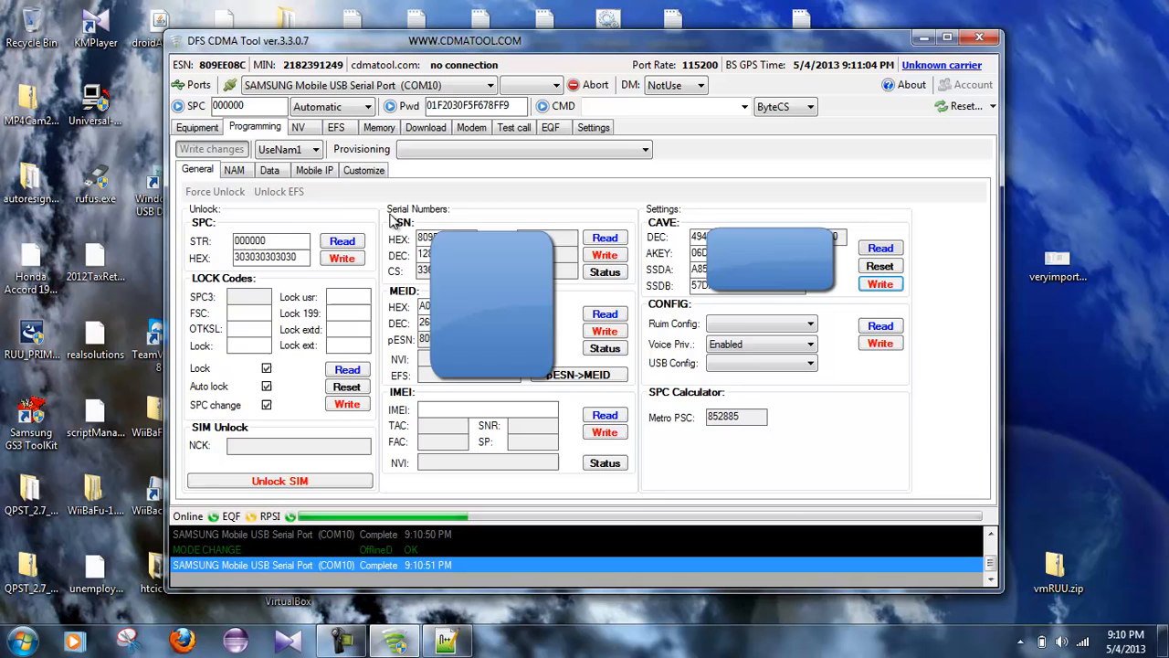
{"action": "left_click", "coordinate": [233, 170]}
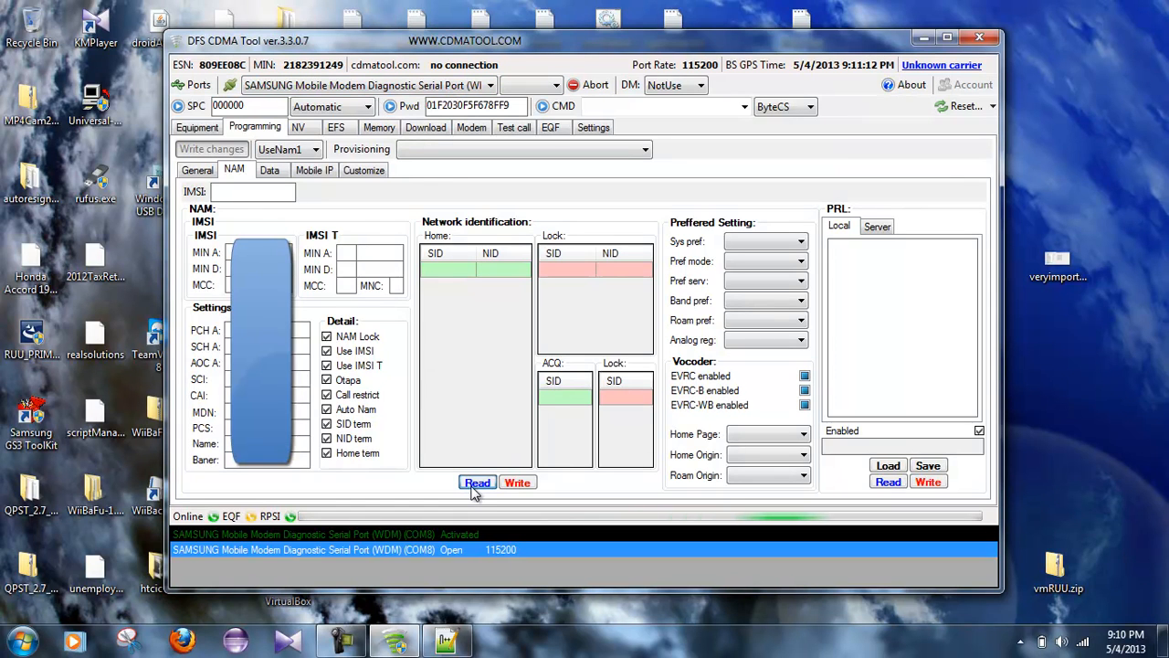
Step: Read NAM settings and load the PRL from Flash library Prls\latestverizonnoroam
{"action": "left_click", "coordinate": [477, 483]}
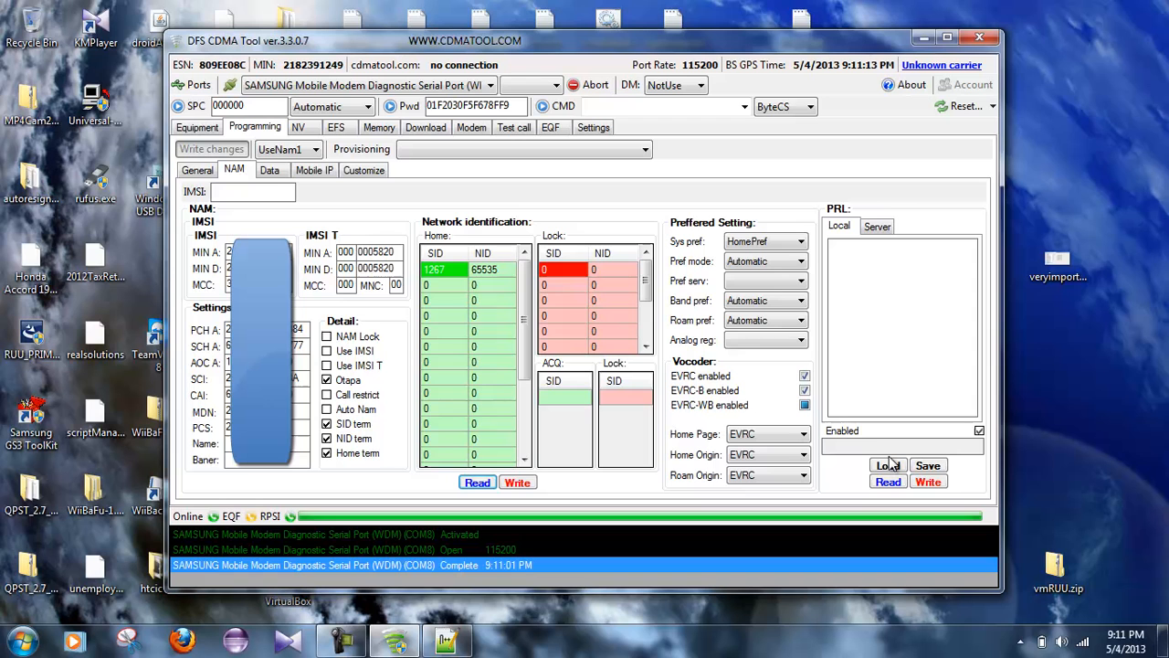
{"action": "left_click", "coordinate": [887, 465]}
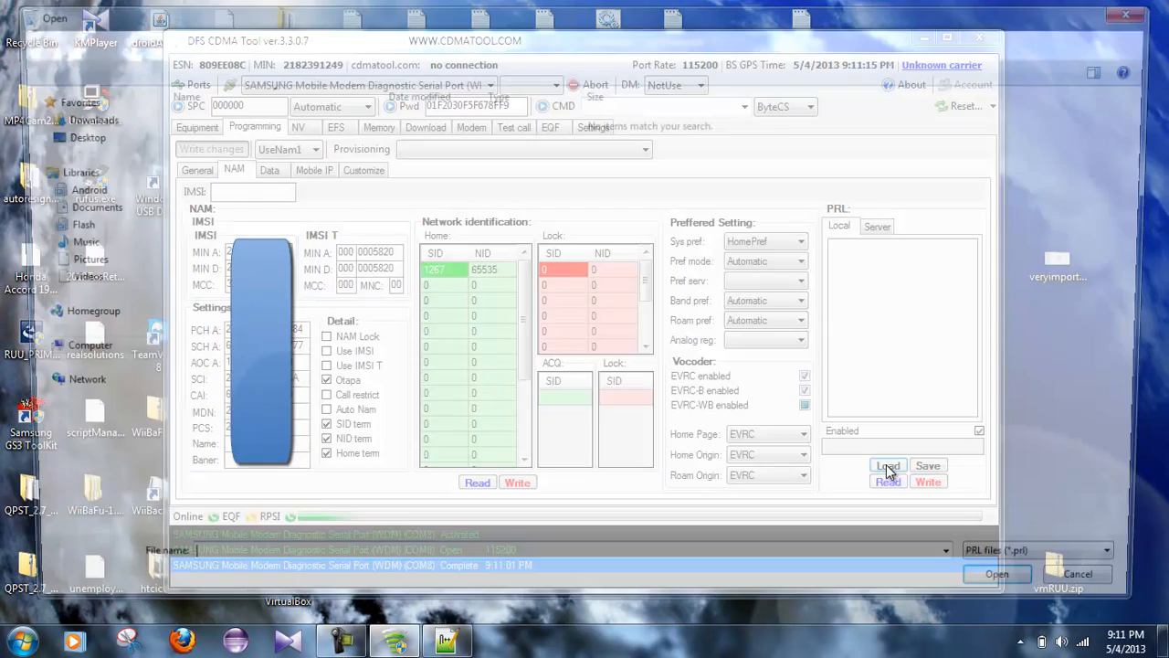
{"action": "left_click", "coordinate": [886, 466]}
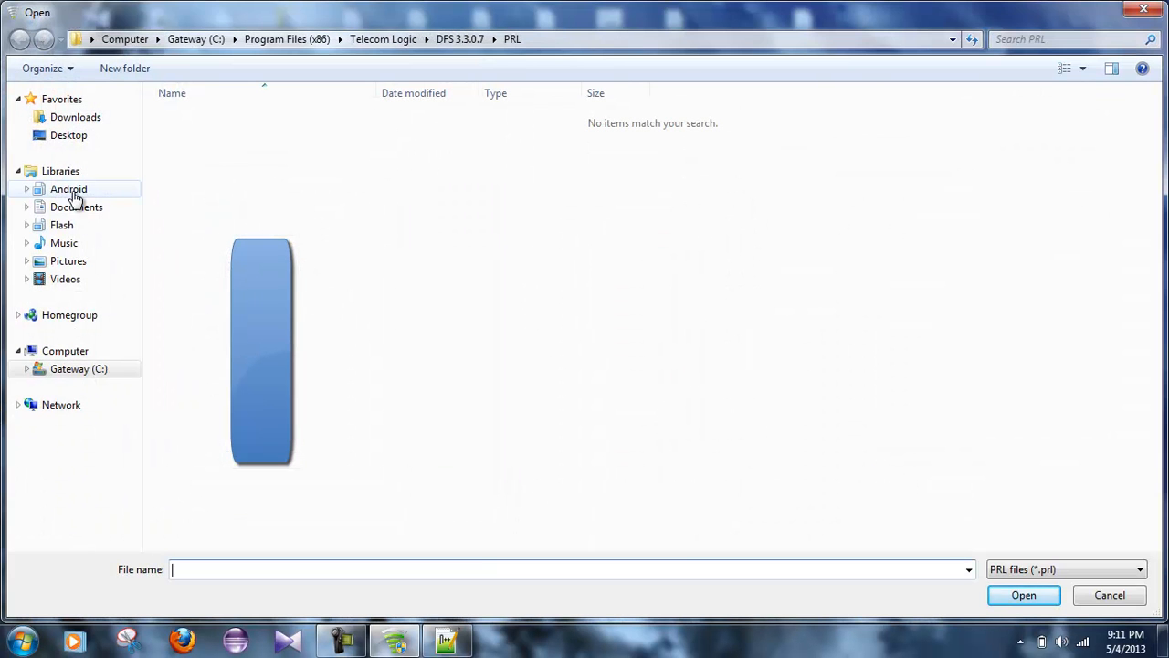
{"action": "left_click", "coordinate": [62, 224]}
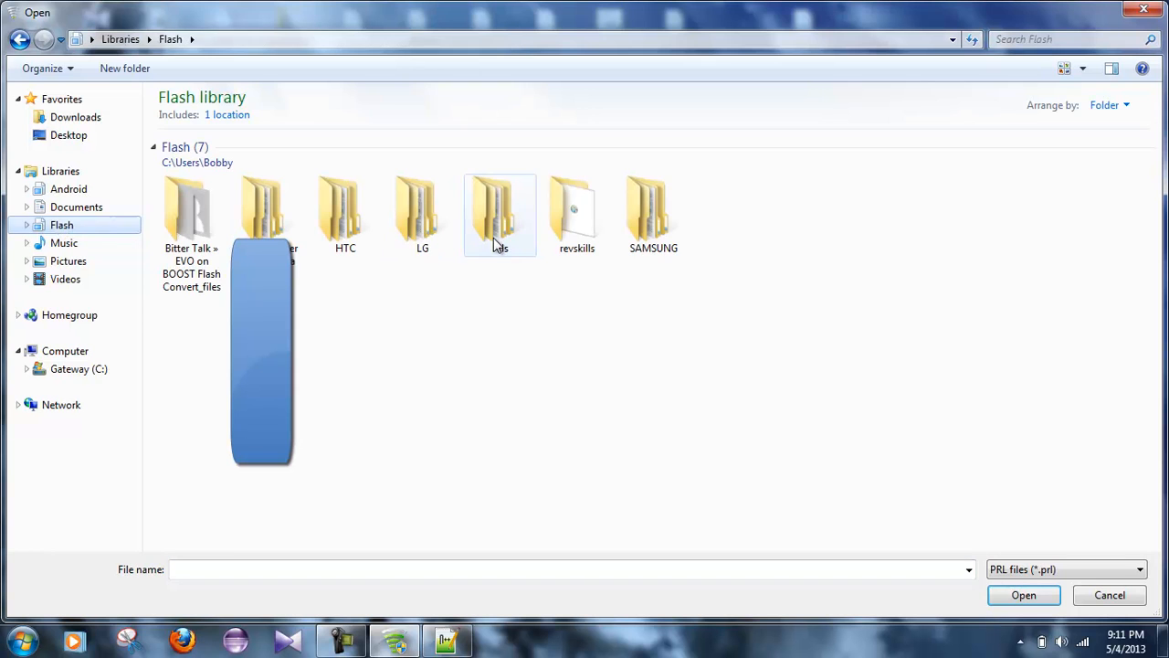
{"action": "double_click", "coordinate": [500, 215]}
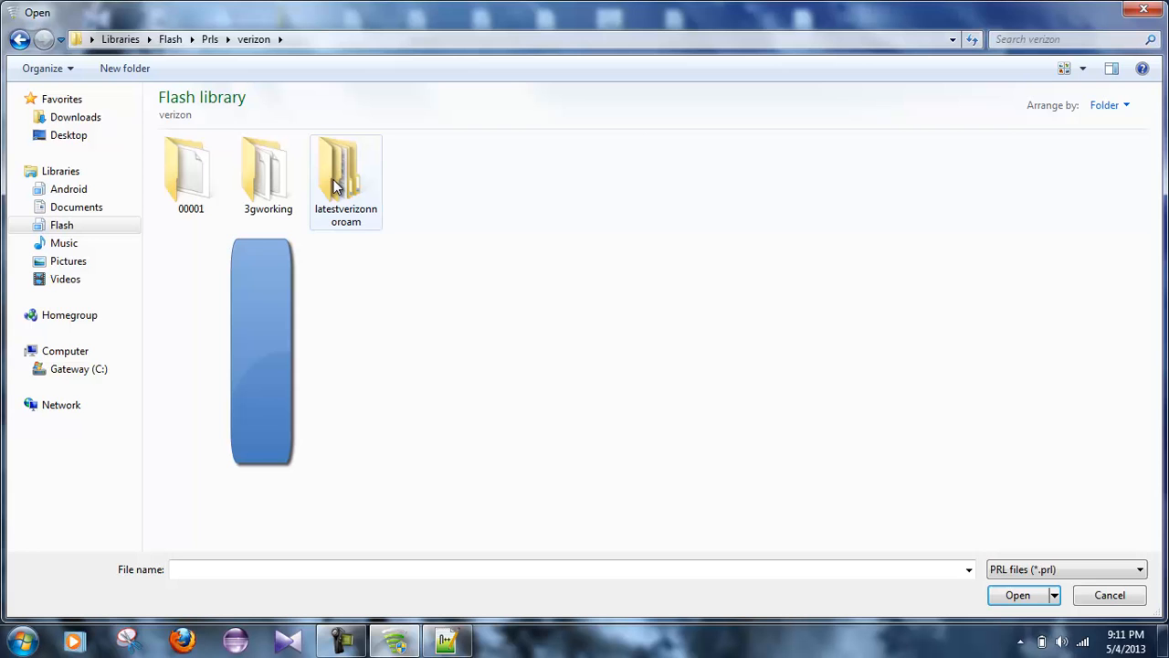
{"action": "double_click", "coordinate": [346, 169]}
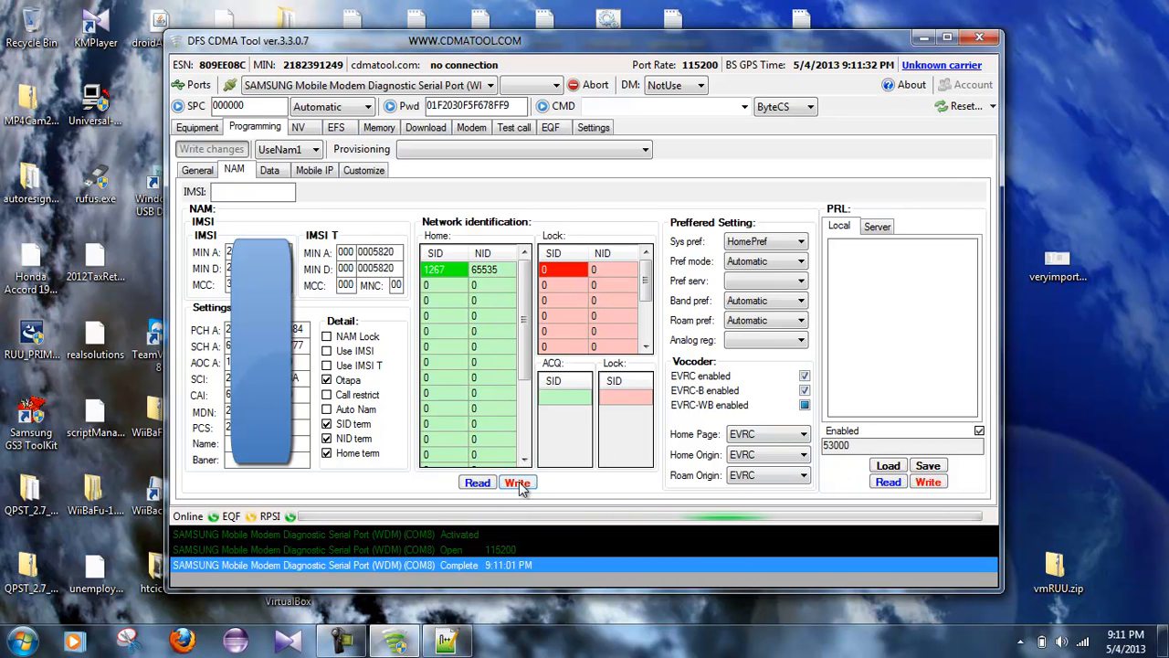
Step: Write PRL 53000 over the diagnostic port, then again over COM10
{"action": "left_click", "coordinate": [928, 481]}
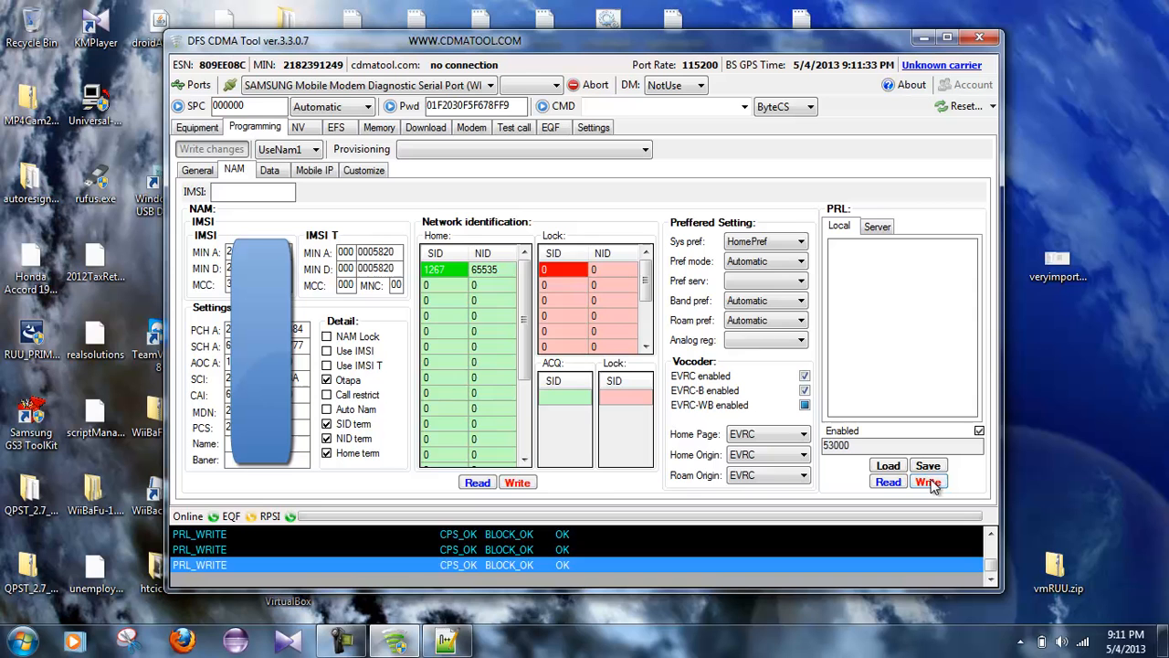
{"action": "left_click", "coordinate": [928, 481]}
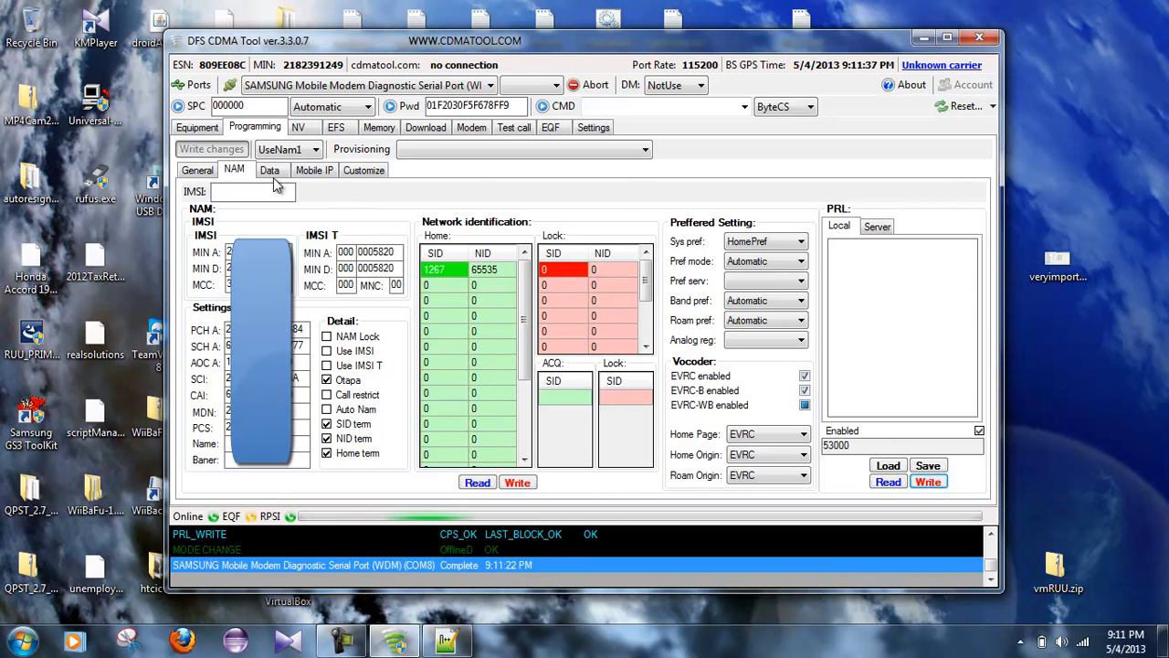
{"action": "left_click", "coordinate": [269, 170]}
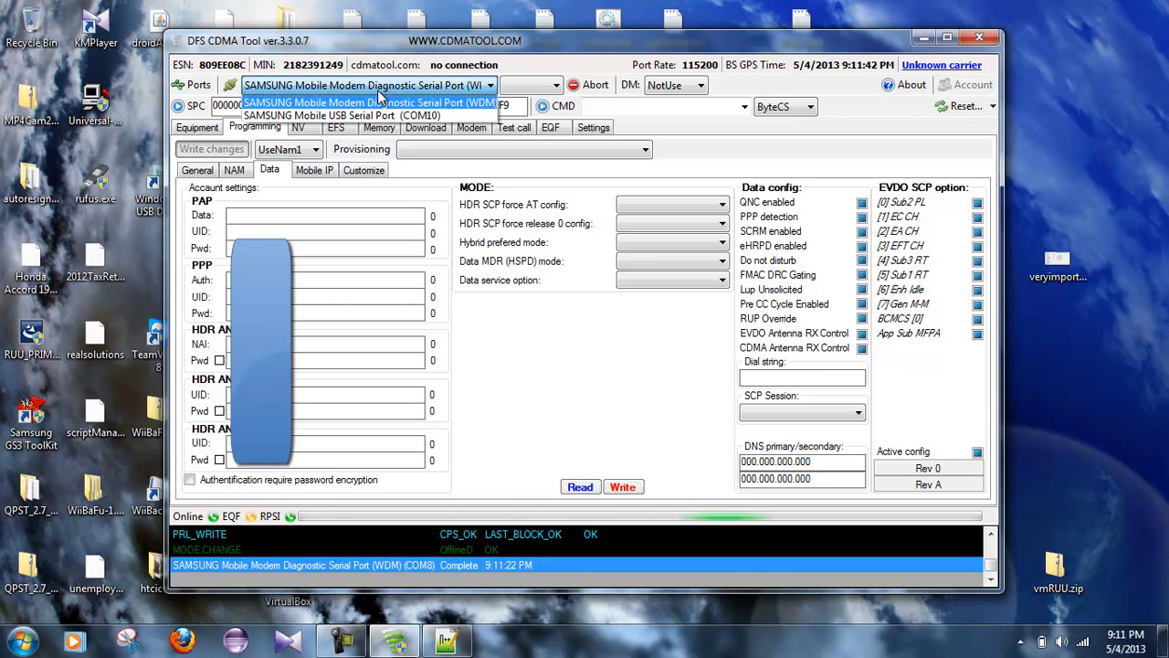
{"action": "left_click", "coordinate": [373, 102]}
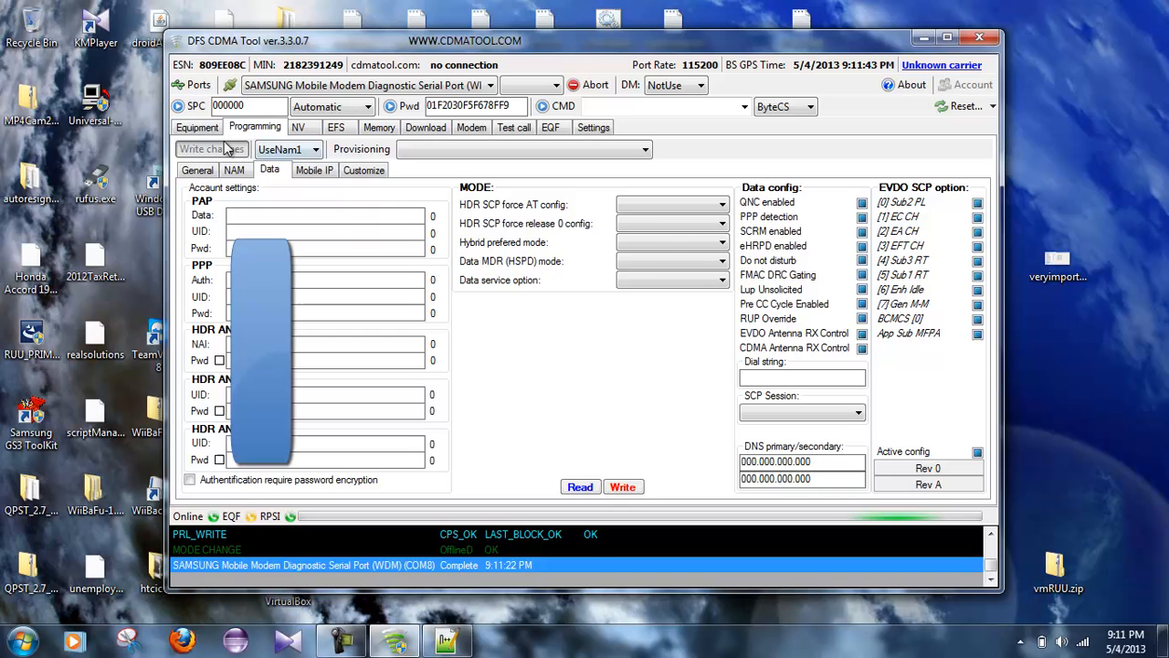
{"action": "left_click", "coordinate": [233, 170]}
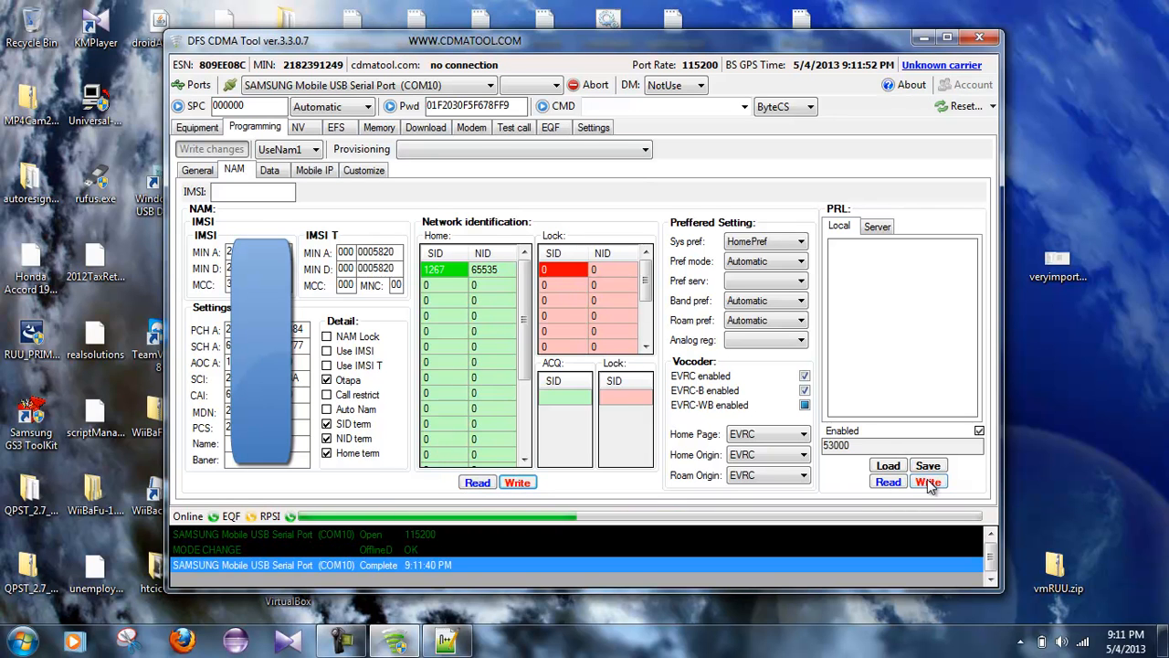
{"action": "left_click", "coordinate": [928, 481]}
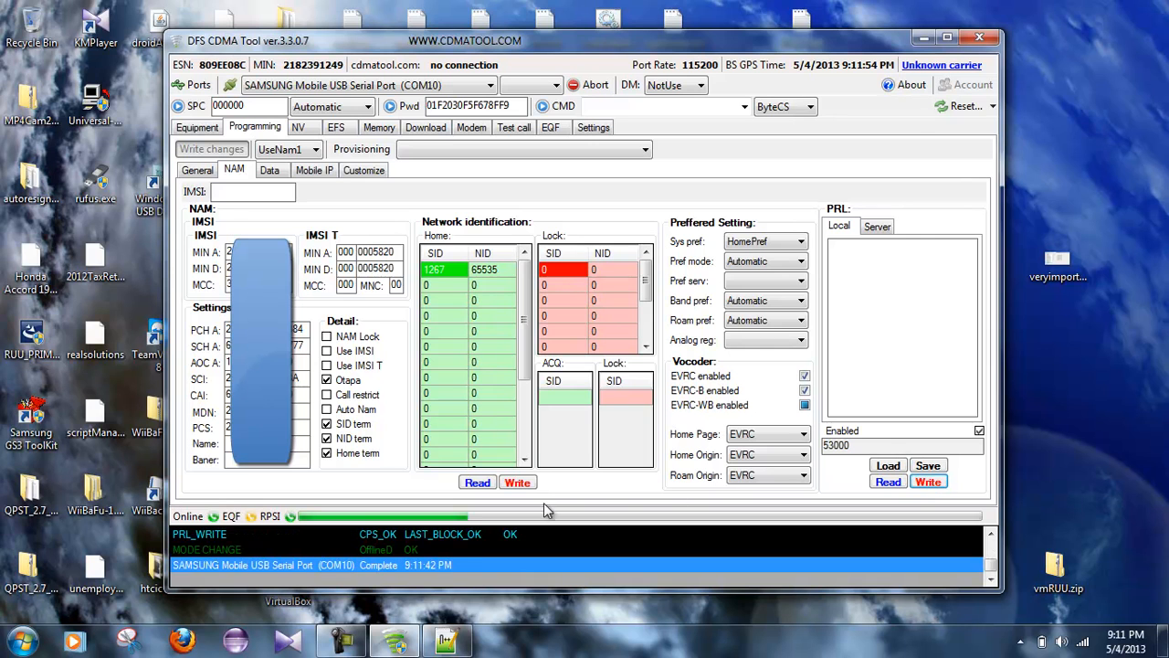
{"action": "left_click", "coordinate": [269, 170]}
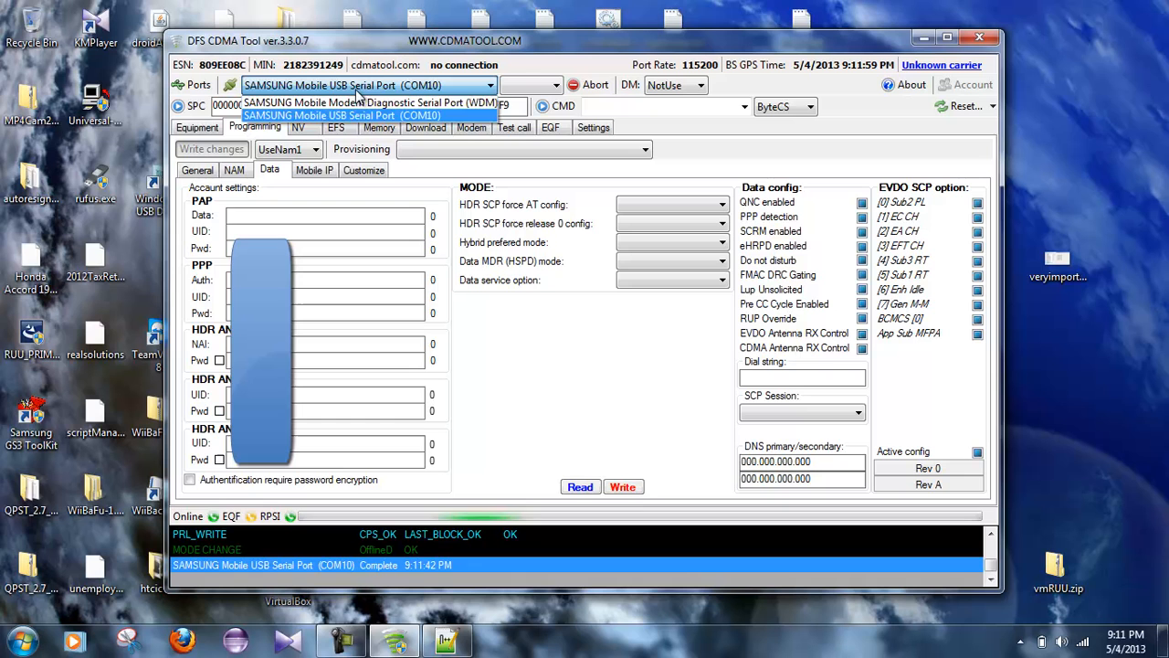
Step: Read data account settings on COM8 and write them back on COM10
{"action": "left_click", "coordinate": [341, 103]}
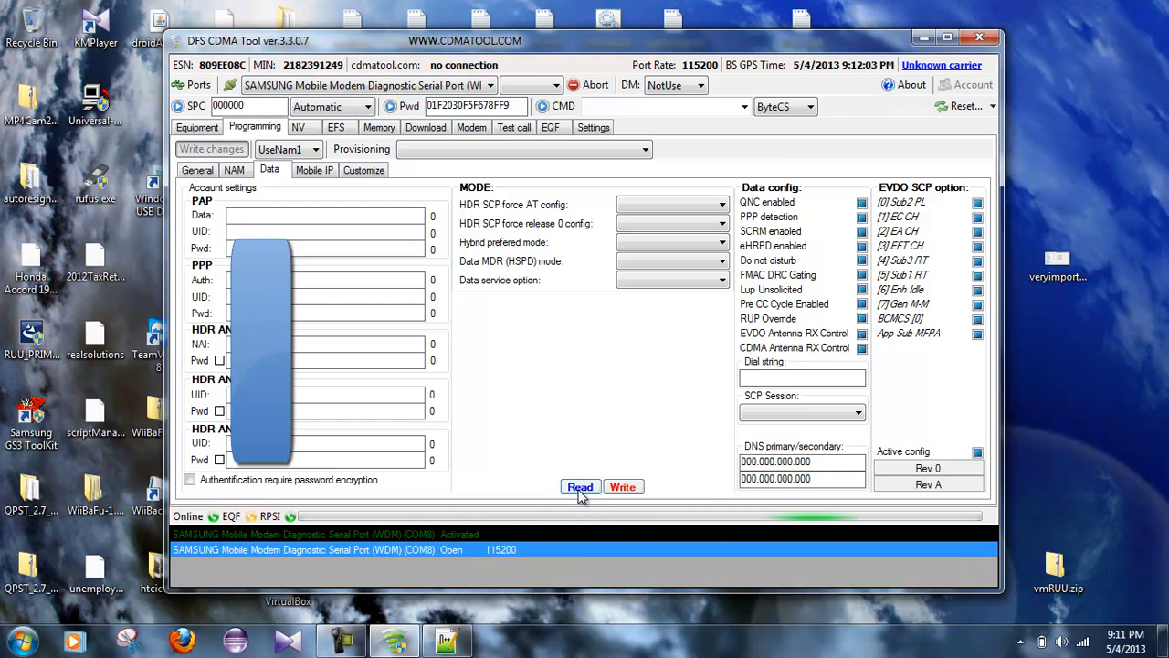
{"action": "left_click", "coordinate": [580, 486]}
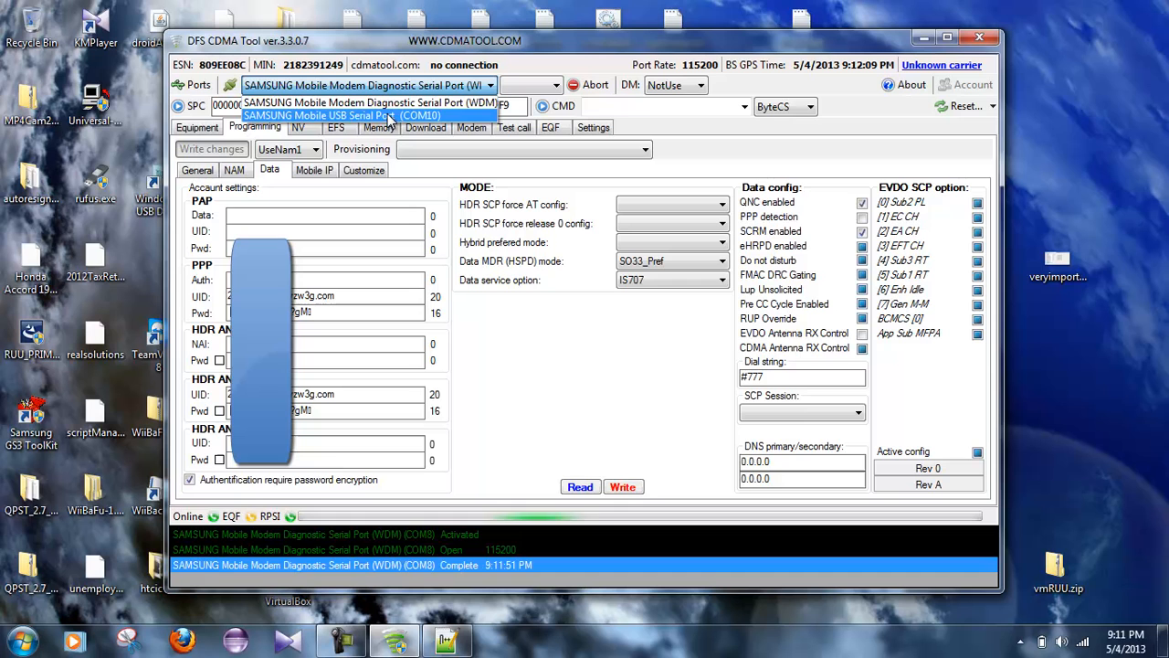
{"action": "left_click", "coordinate": [342, 115]}
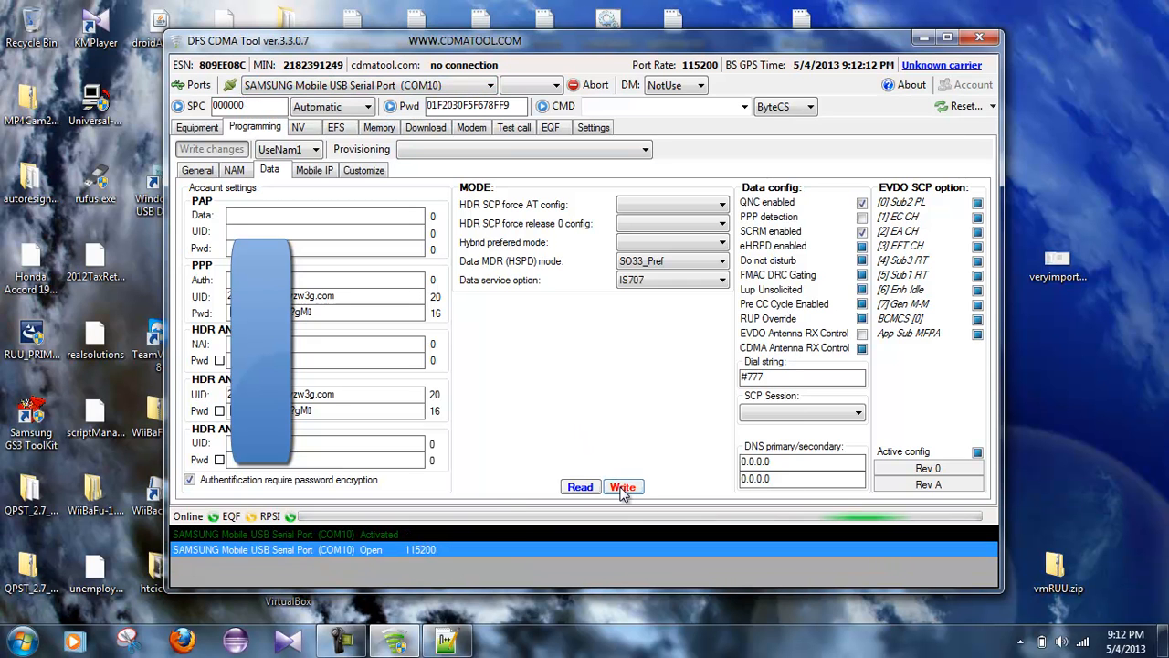
{"action": "left_click", "coordinate": [623, 486]}
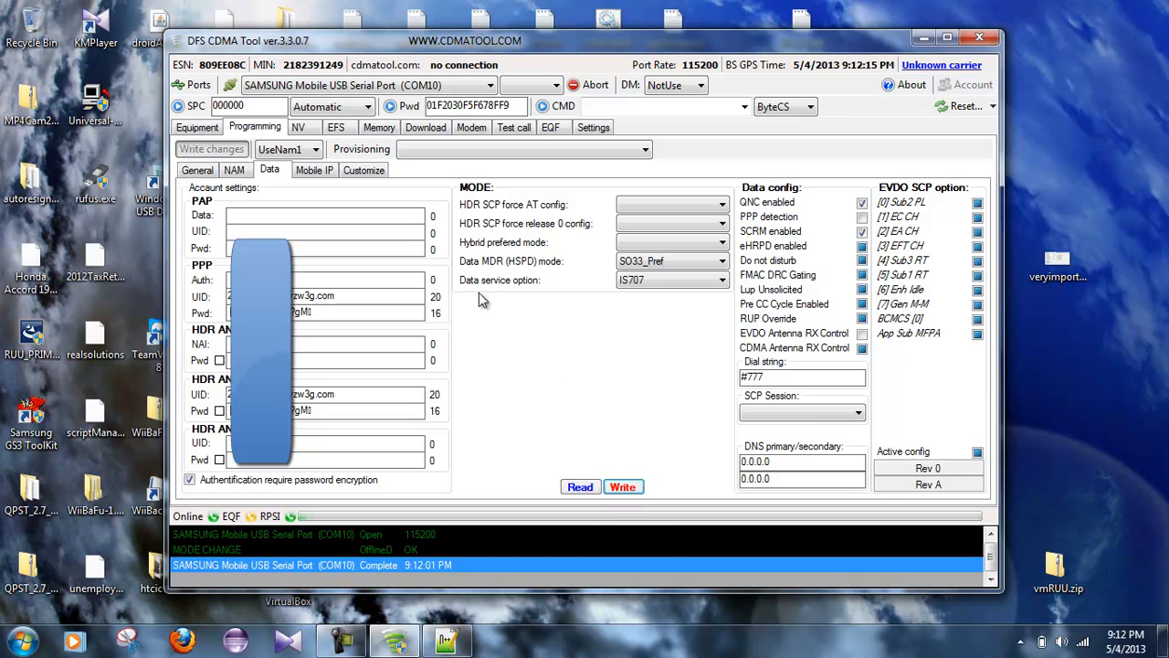
Step: Read the Mobile IP profile on COM8 and write it on COM10 with DS QcMIP MobileIP
{"action": "left_click", "coordinate": [314, 170]}
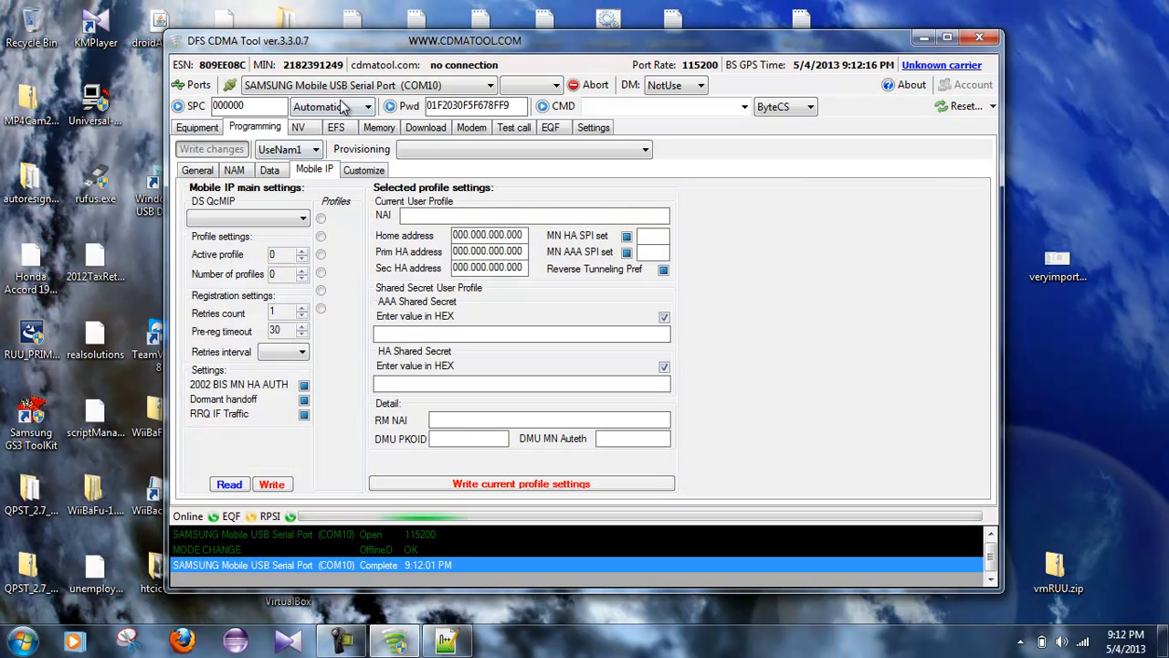
{"action": "left_click", "coordinate": [366, 85]}
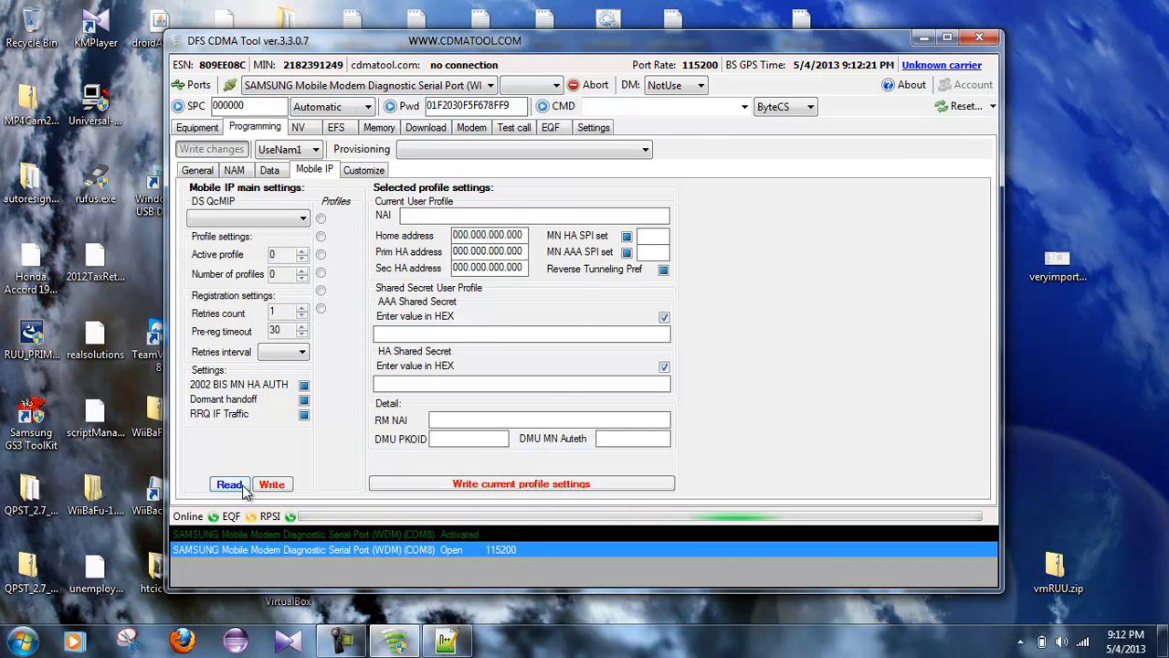
{"action": "left_click", "coordinate": [230, 484]}
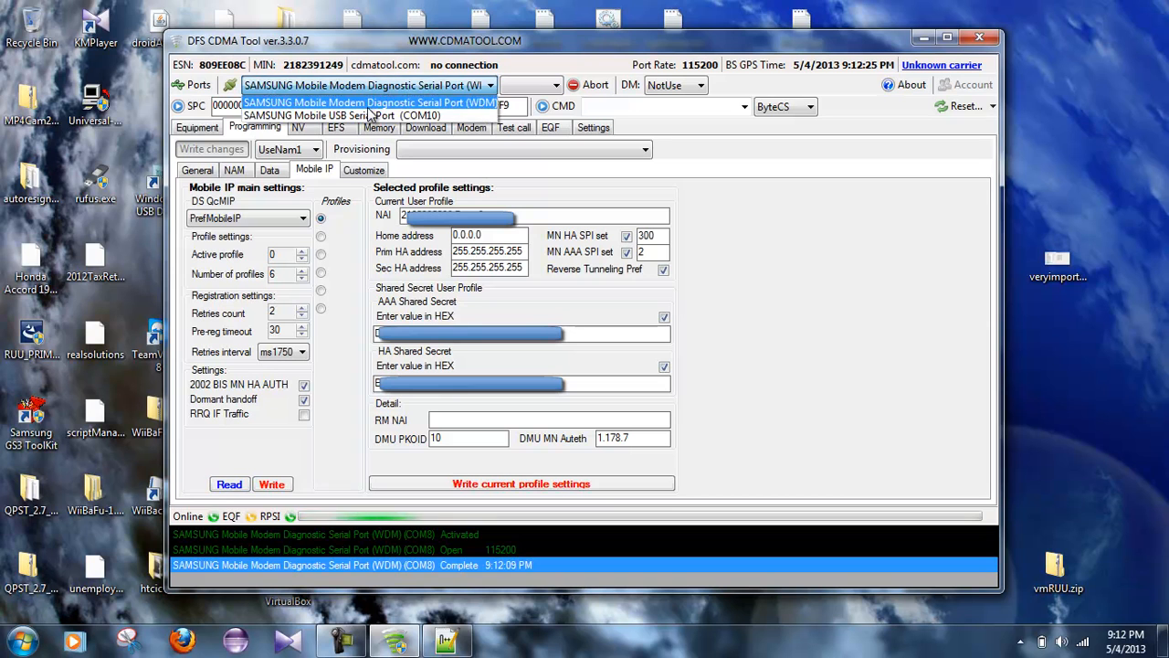
{"action": "left_click", "coordinate": [347, 115]}
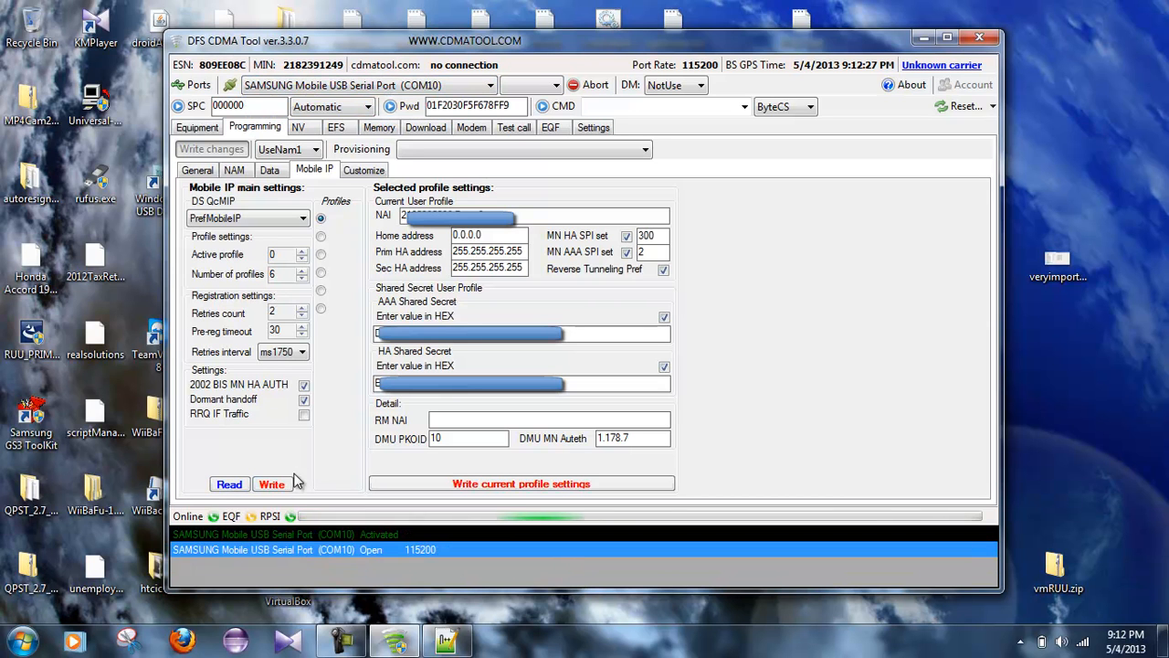
{"action": "left_click", "coordinate": [521, 483]}
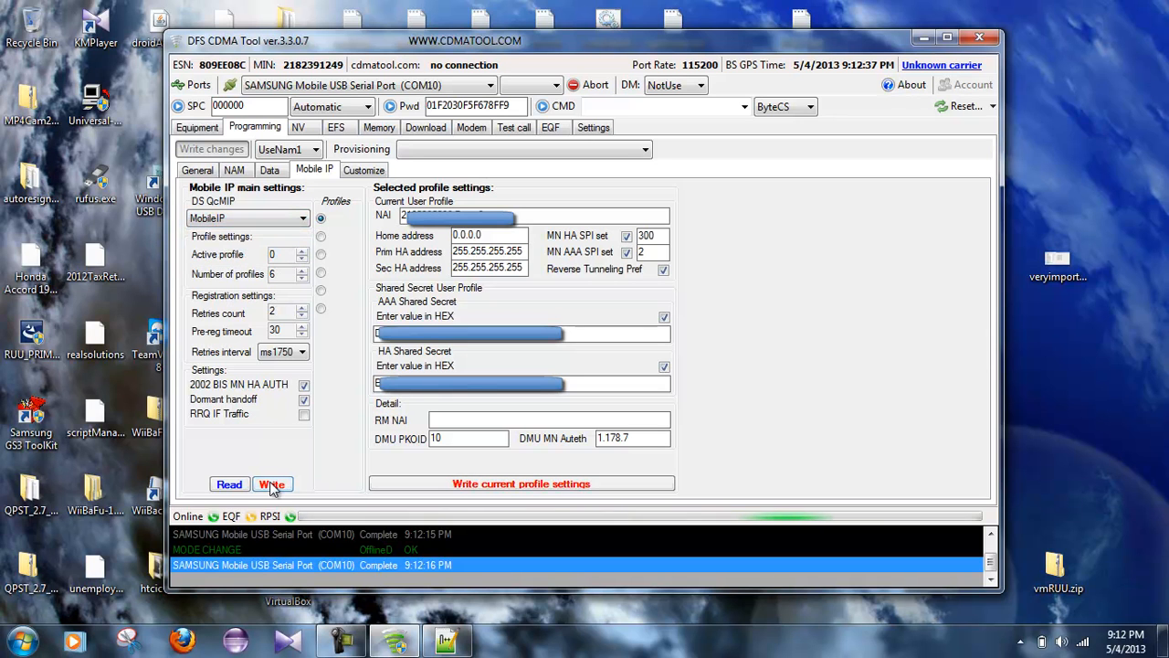
{"action": "left_click", "coordinate": [272, 485]}
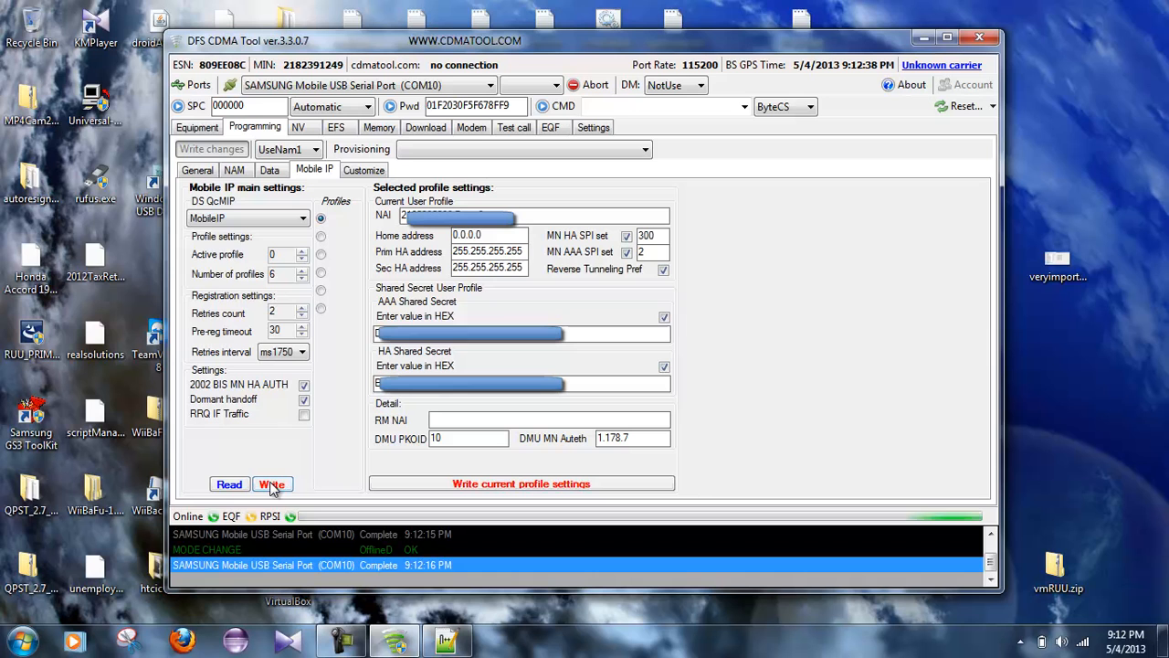
{"action": "left_click", "coordinate": [272, 484]}
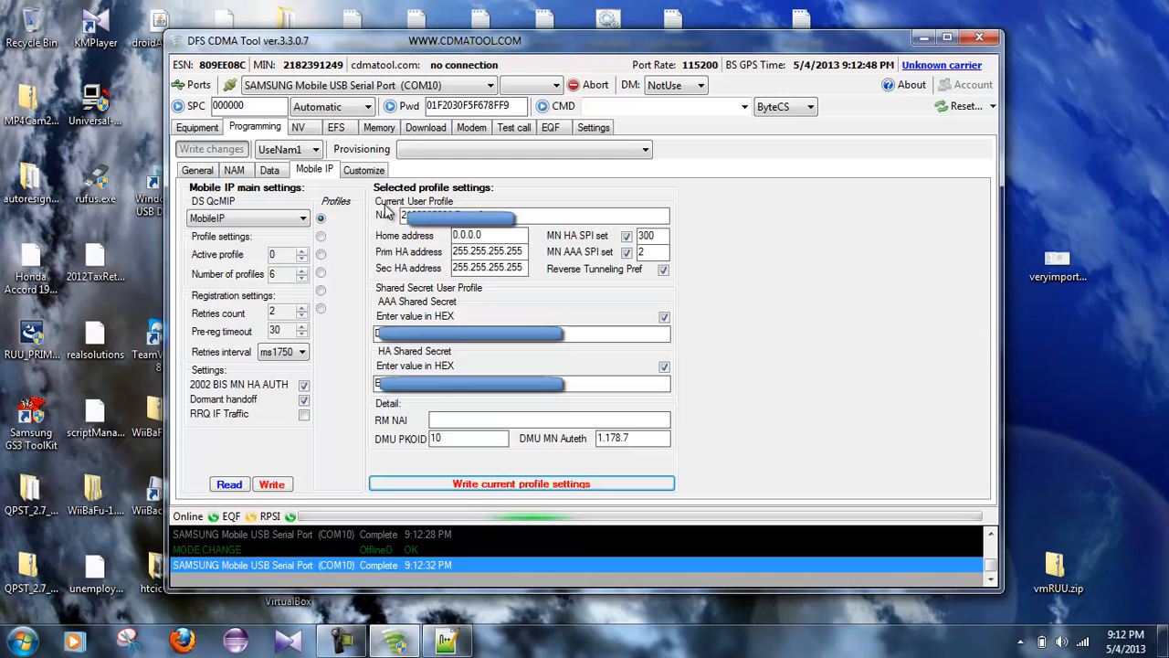
{"action": "mouse_move", "coordinate": [964, 126]}
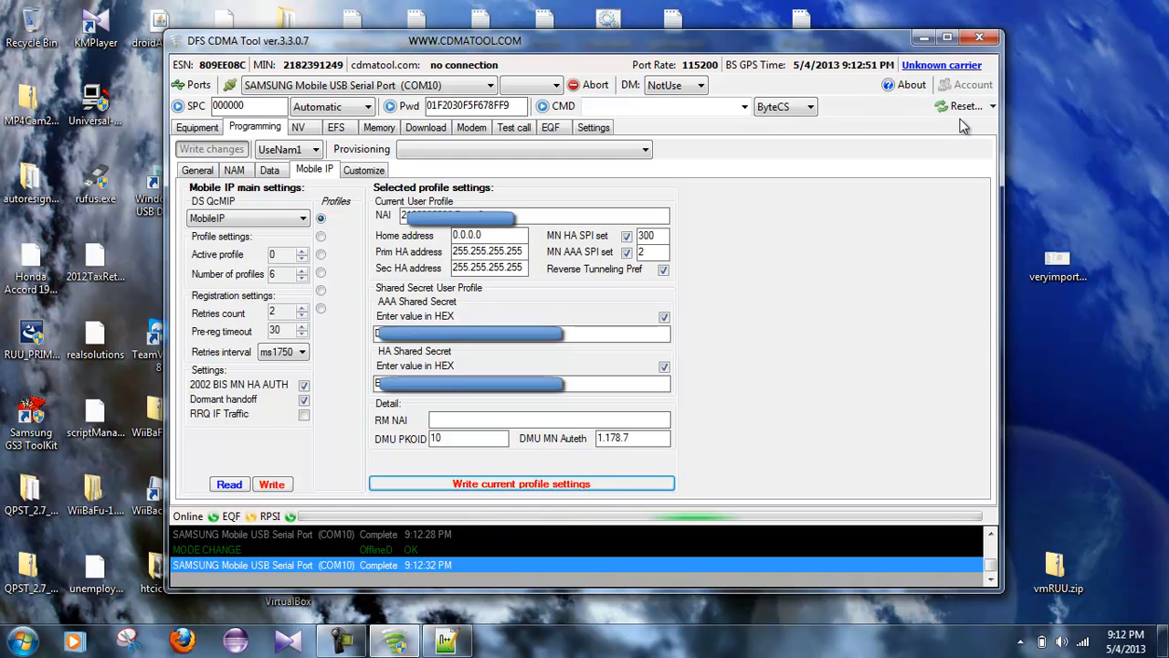
{"action": "mouse_move", "coordinate": [959, 115]}
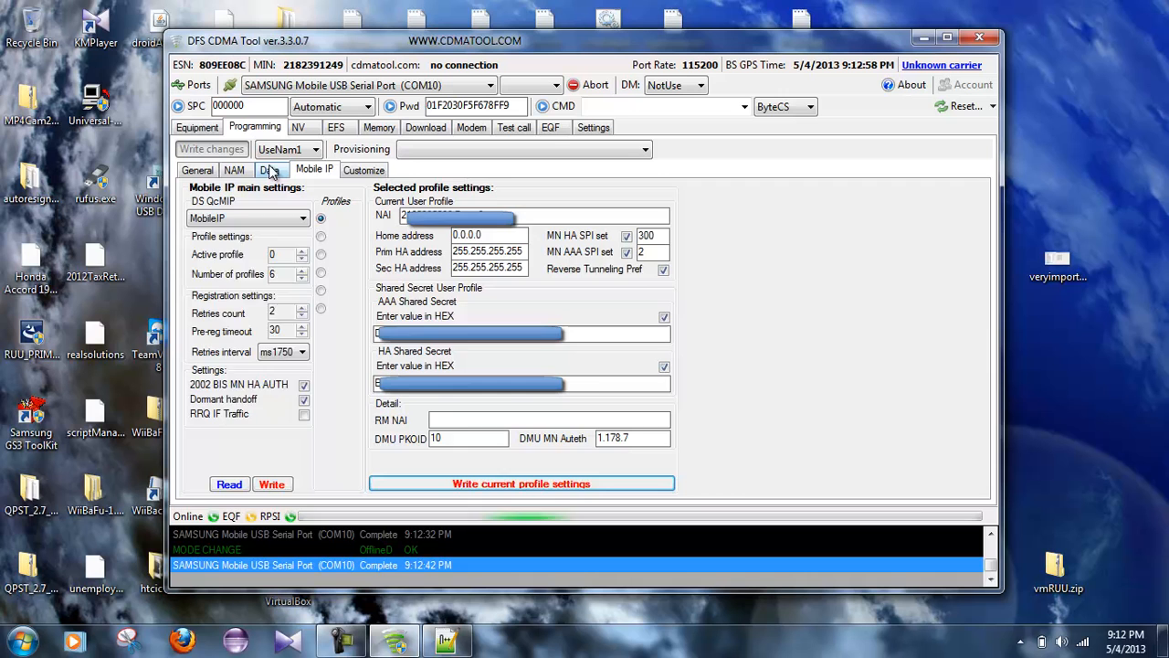
Step: Check the programmed Data values and go back to the NAM settings page
{"action": "left_click", "coordinate": [234, 170]}
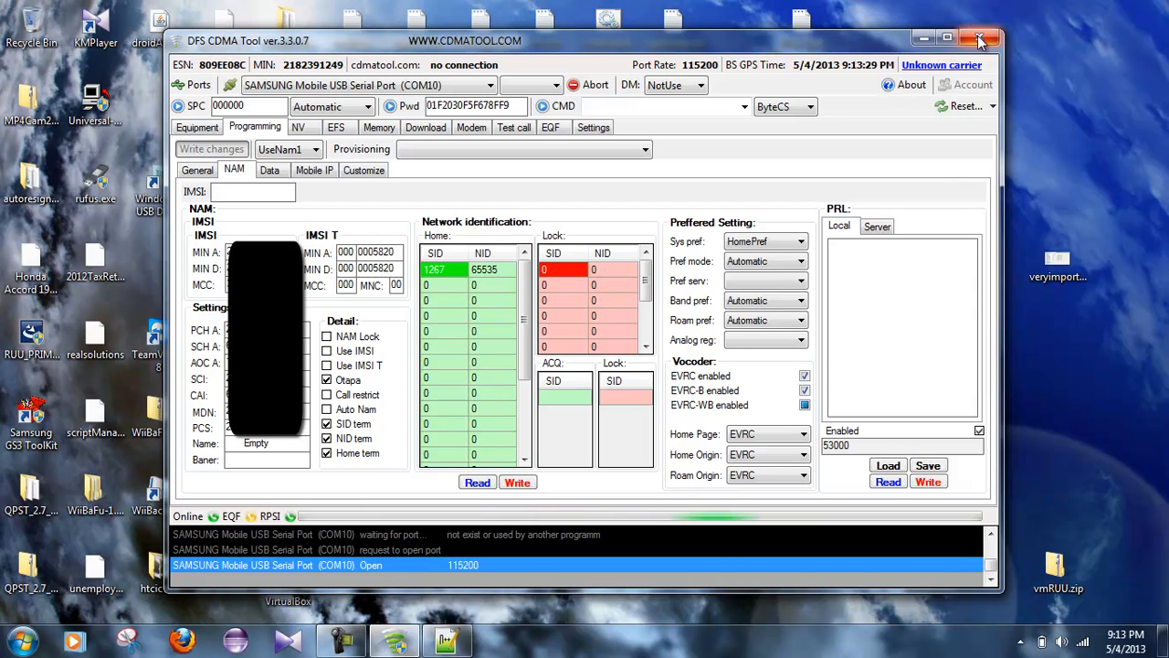
Step: Close DFS CDMA Tool using the CloseApplication option
{"action": "left_click", "coordinate": [979, 38]}
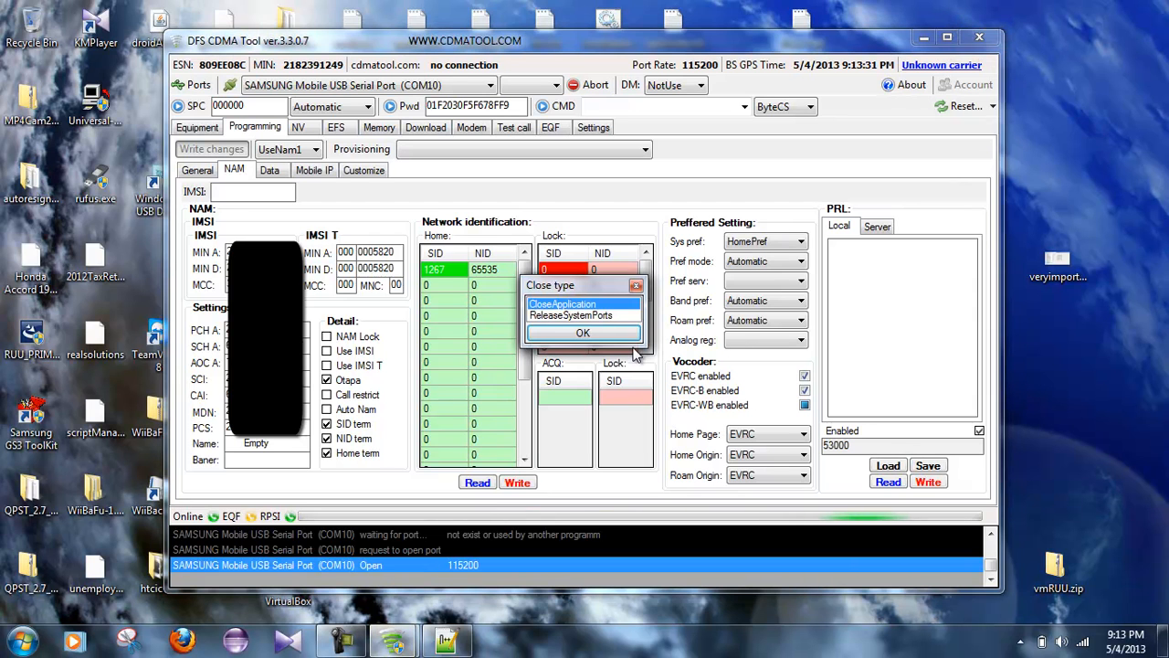
{"action": "left_click", "coordinate": [583, 332]}
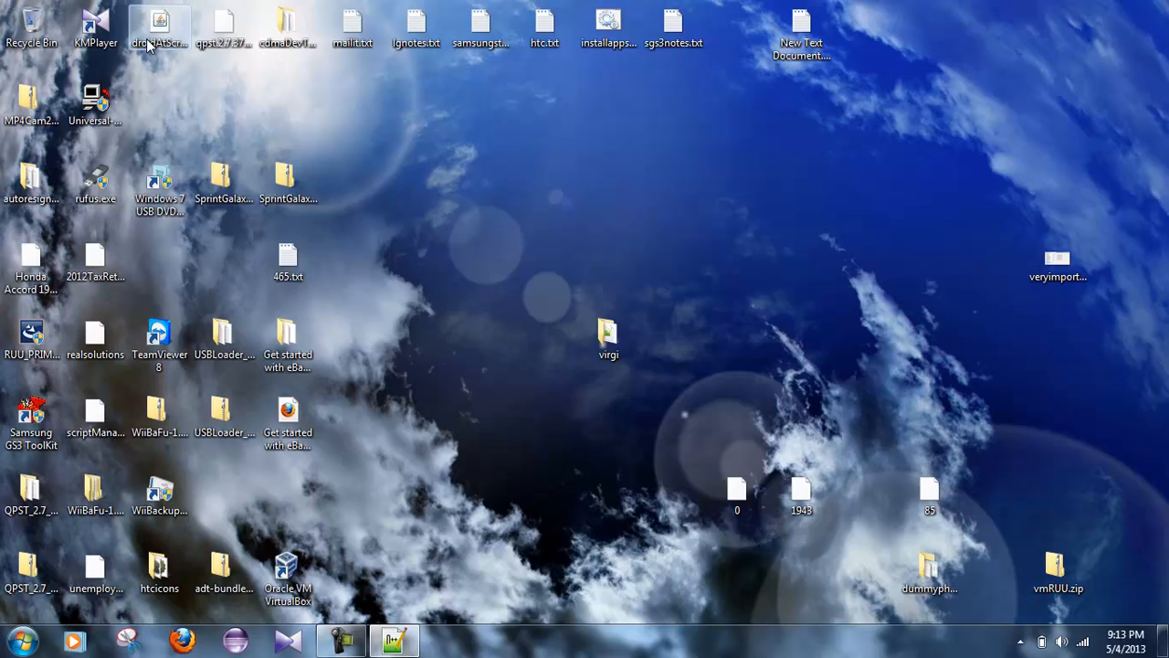
Step: Launch Droid@Screen from its desktop icon and maximize its window
{"action": "double_click", "coordinate": [159, 27]}
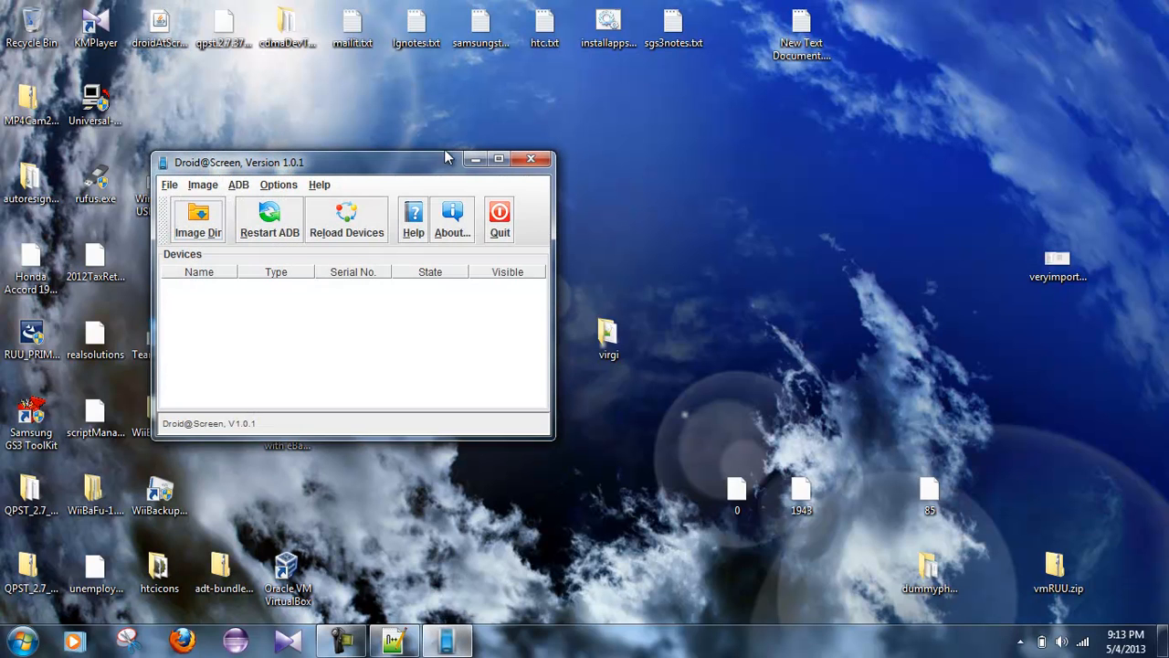
{"action": "left_click", "coordinate": [499, 159]}
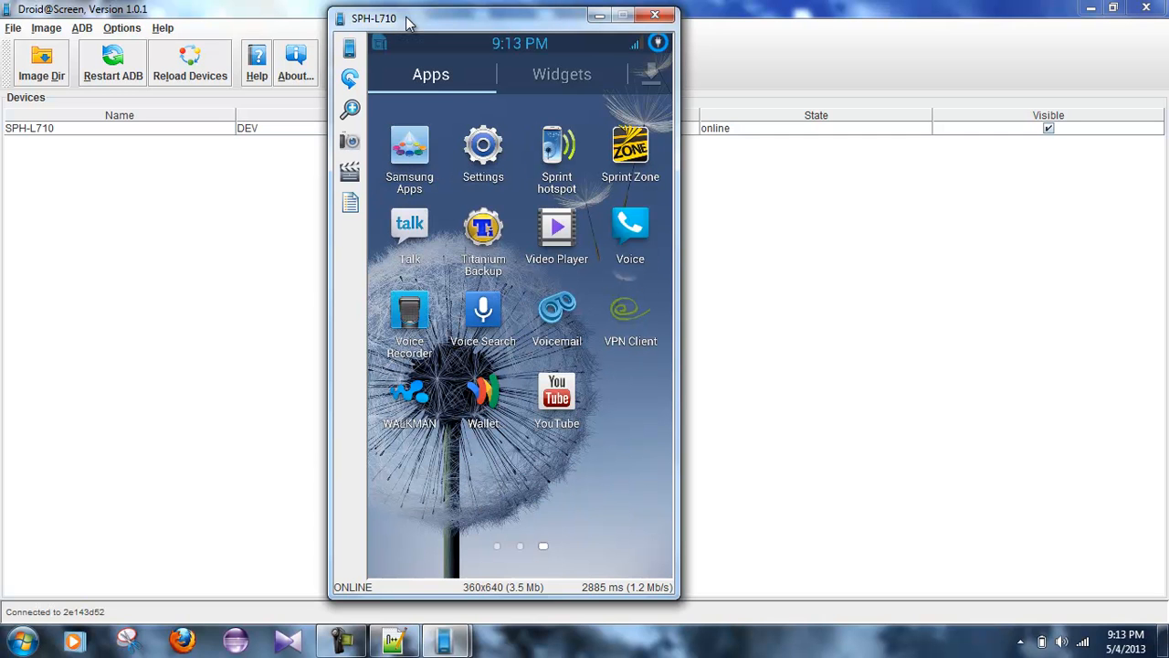
Step: Switch the SPH-L710's network mode to CDMA in Mobile networks and accept the reboot
{"action": "left_click", "coordinate": [482, 147]}
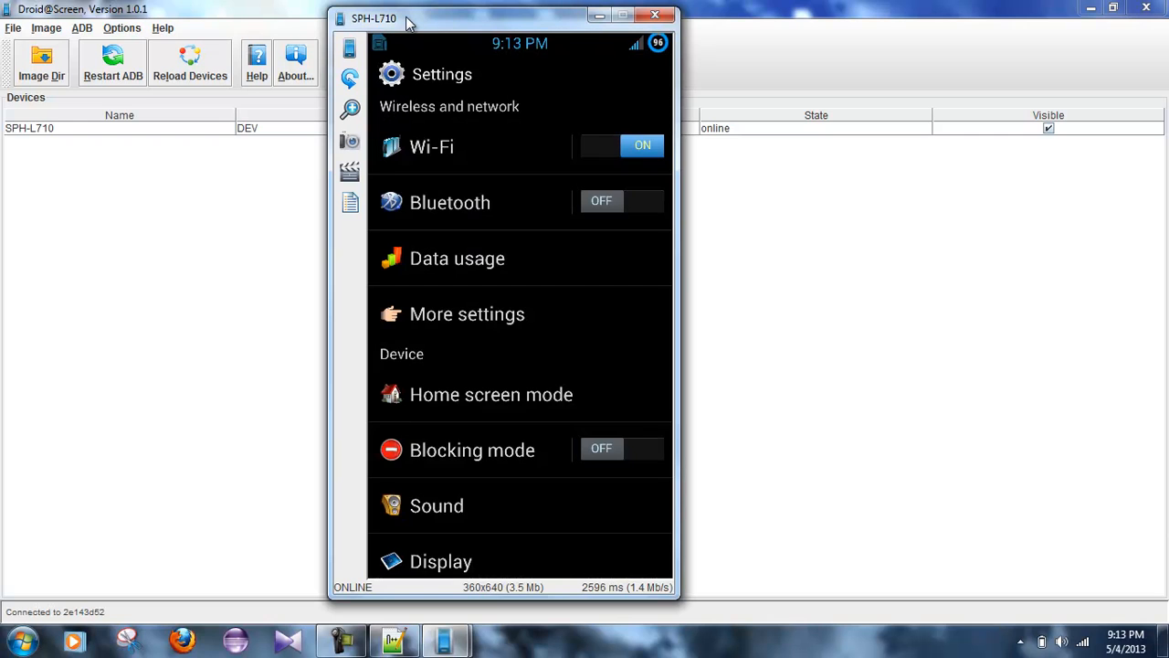
{"action": "left_click", "coordinate": [448, 106]}
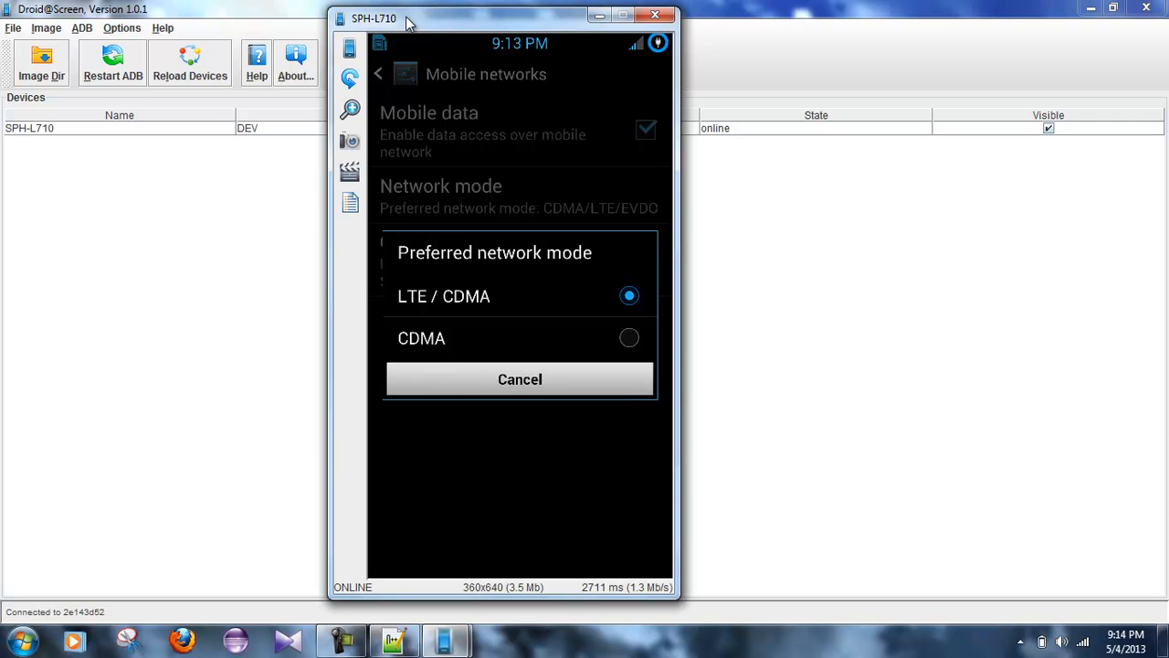
{"action": "left_click", "coordinate": [520, 380]}
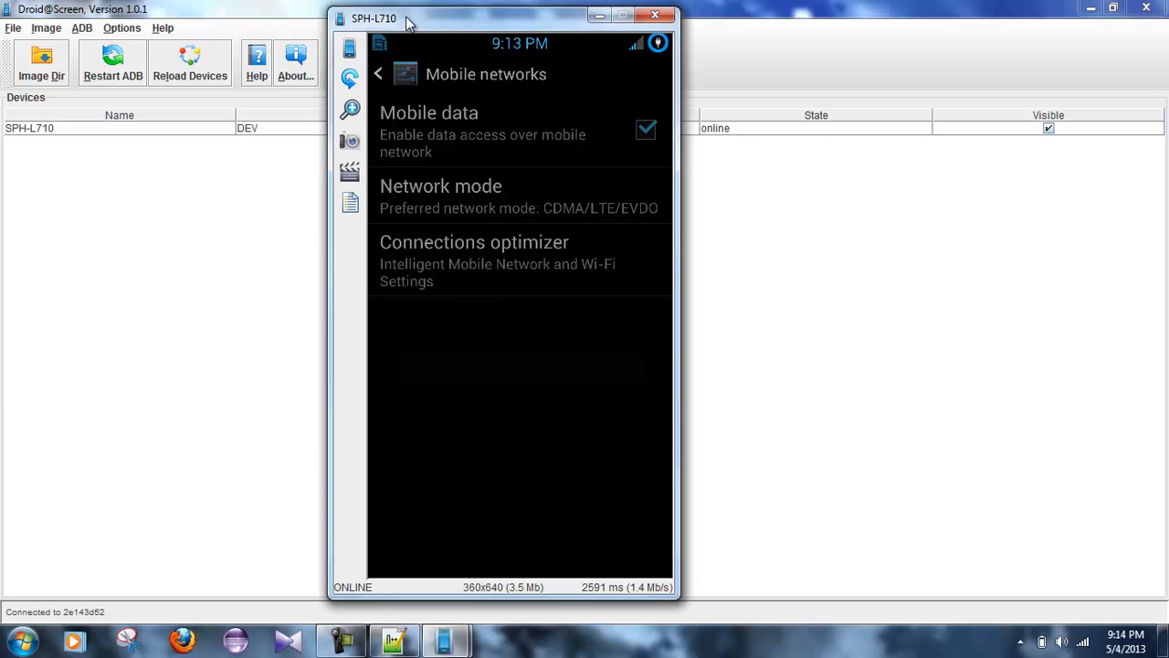
{"action": "left_click", "coordinate": [474, 260]}
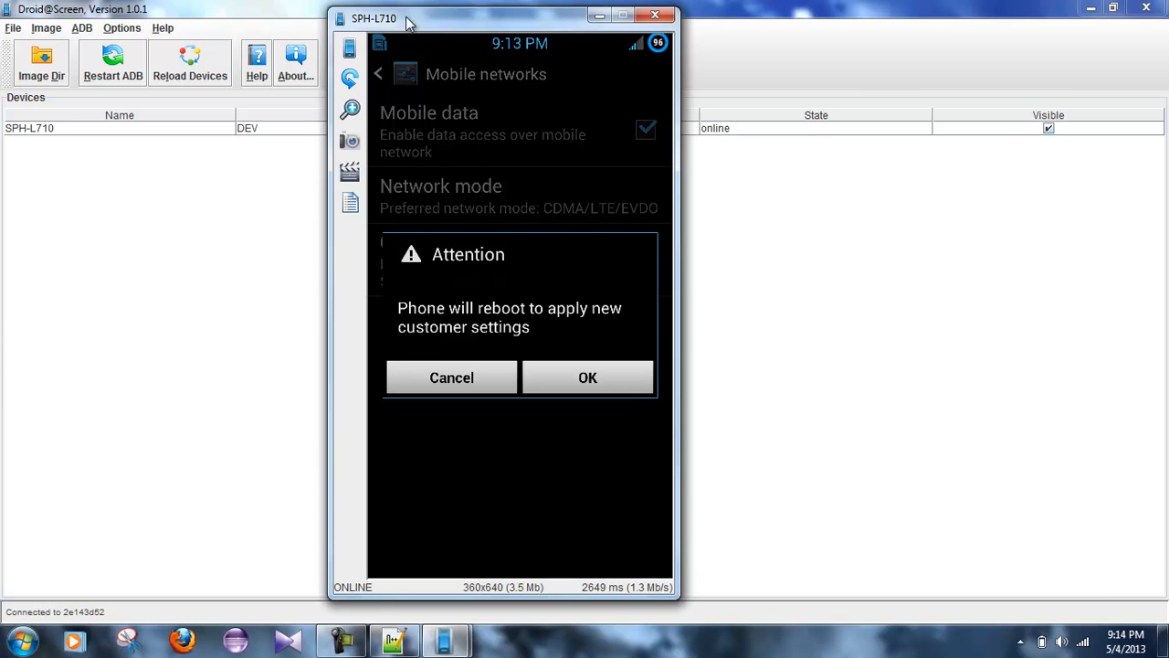
{"action": "left_click", "coordinate": [588, 378]}
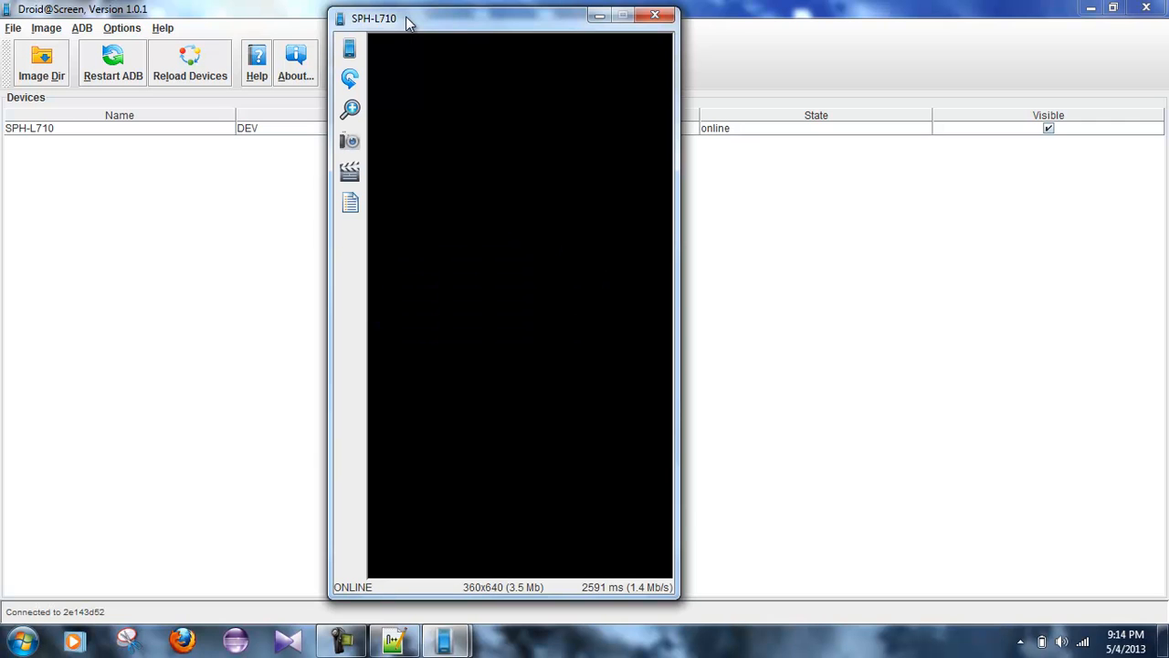
{"action": "left_click", "coordinate": [655, 15]}
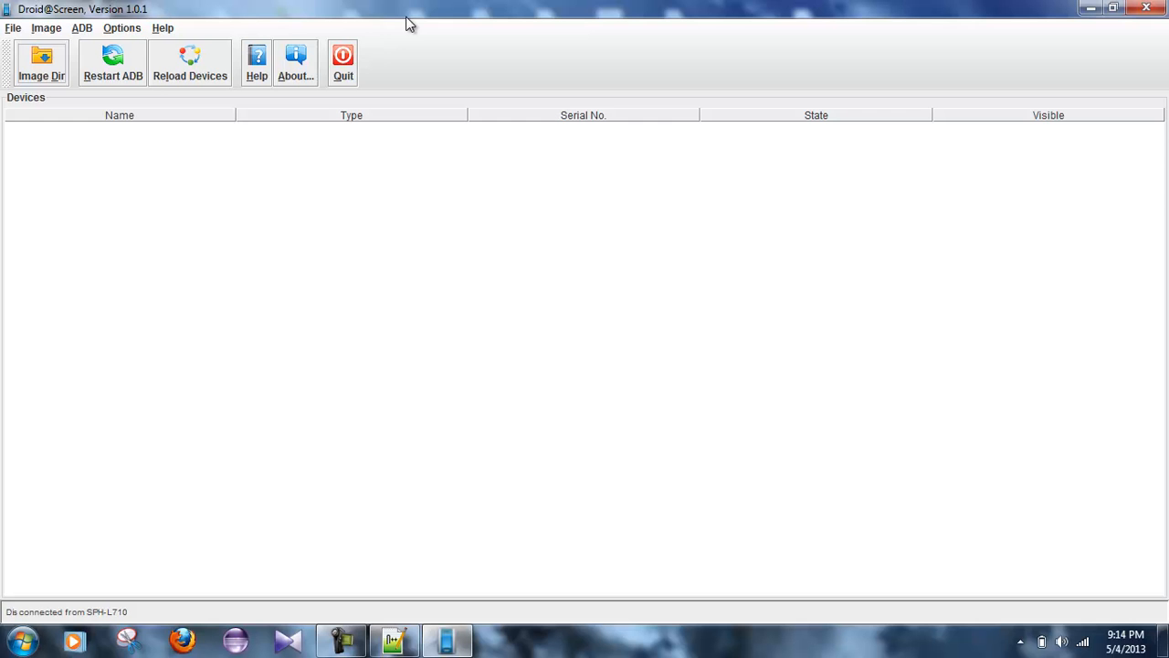